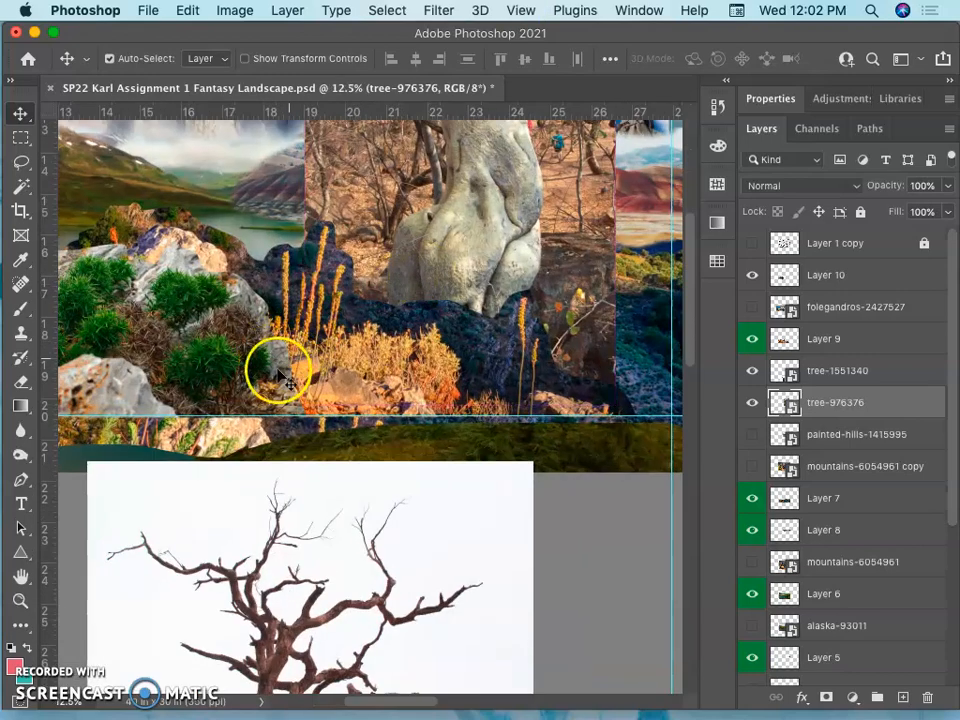
mouse_move(500, 204)
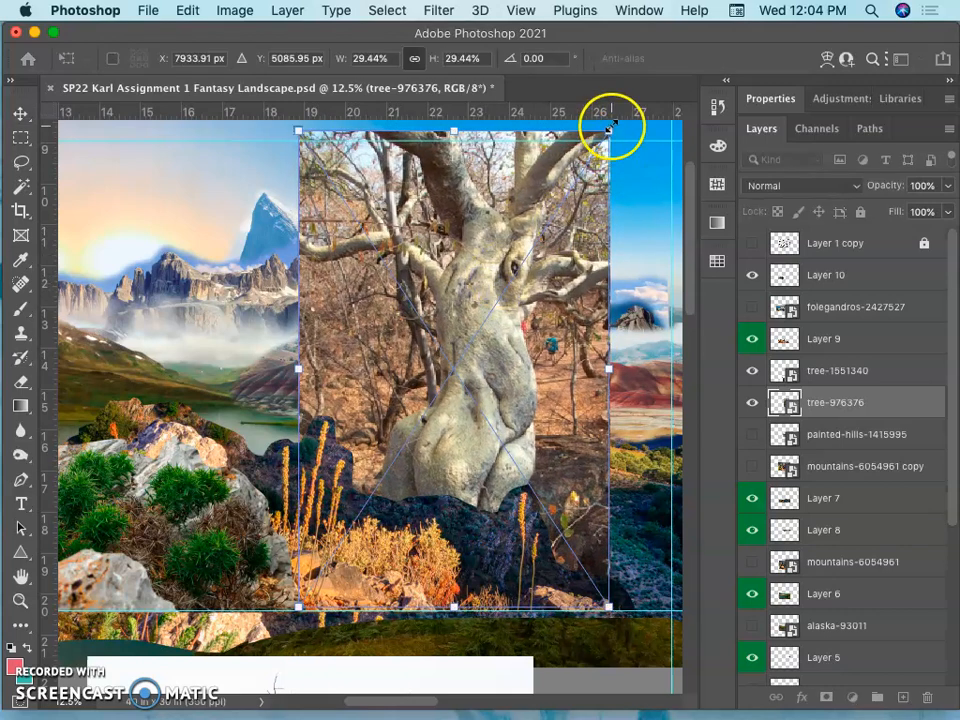
Scale the gnarled tree with Free Transform, enlarging then shrinking it to fit the landscape
drag(610, 130, 592, 156)
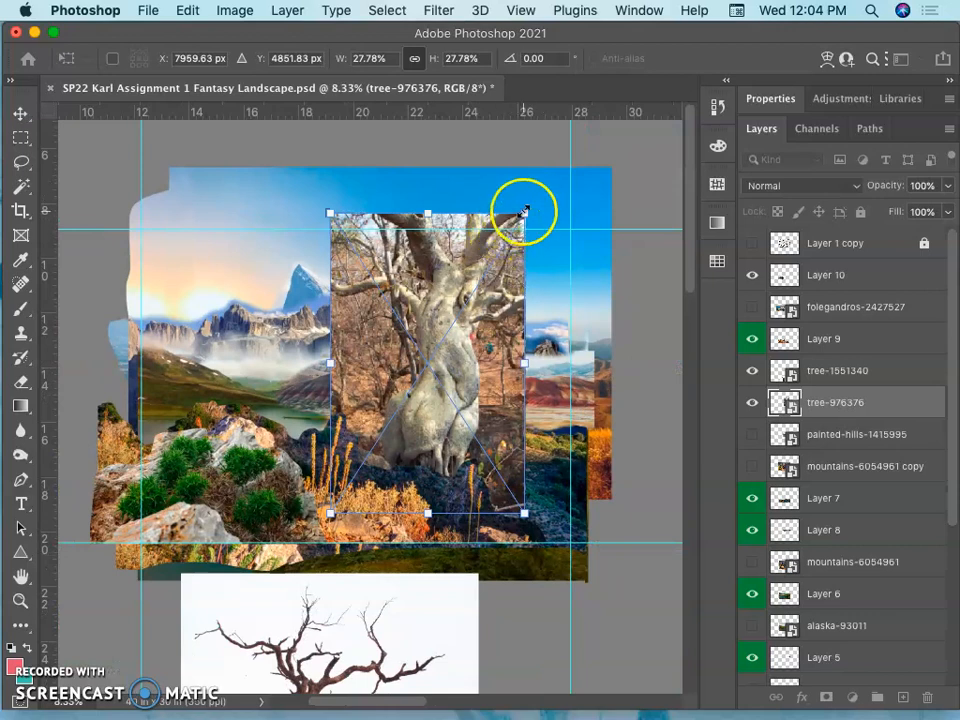
drag(524, 212, 528, 206)
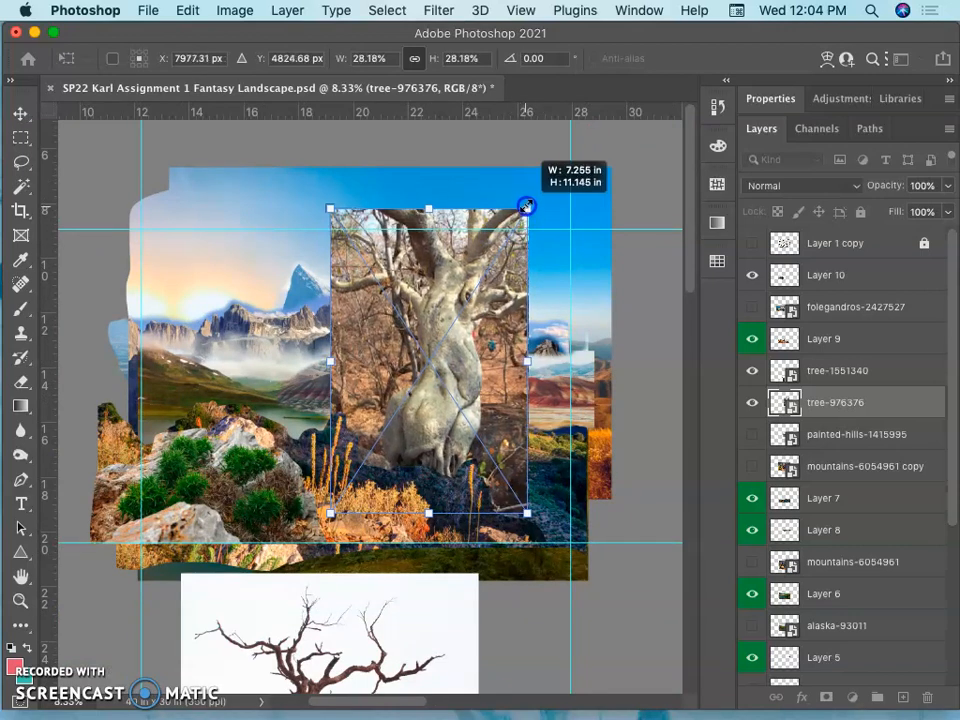
drag(526, 206, 538, 176)
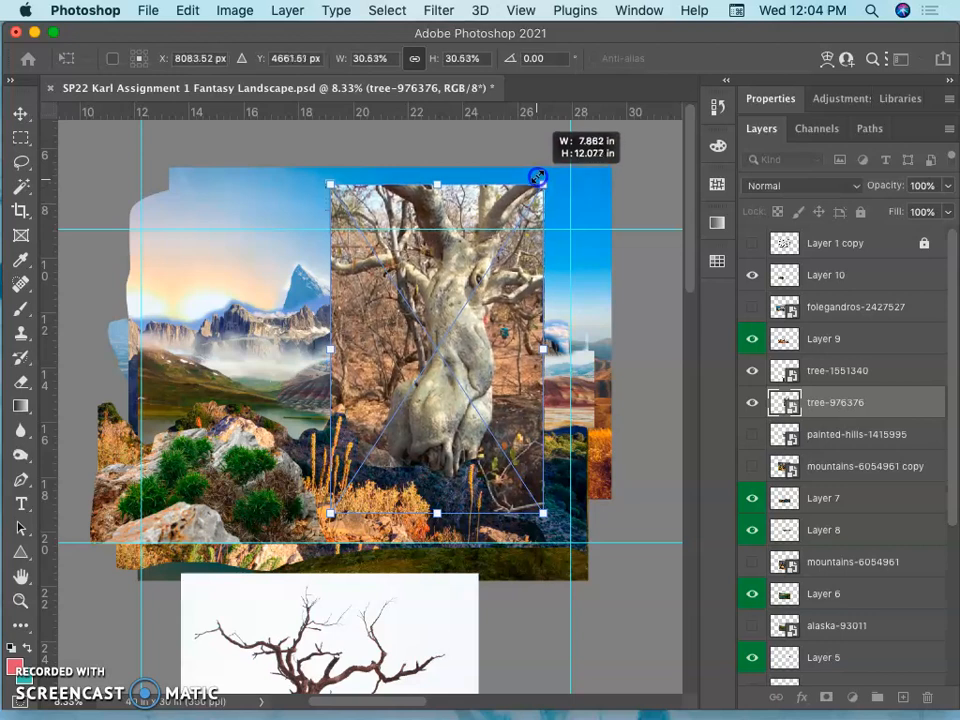
drag(538, 176, 540, 178)
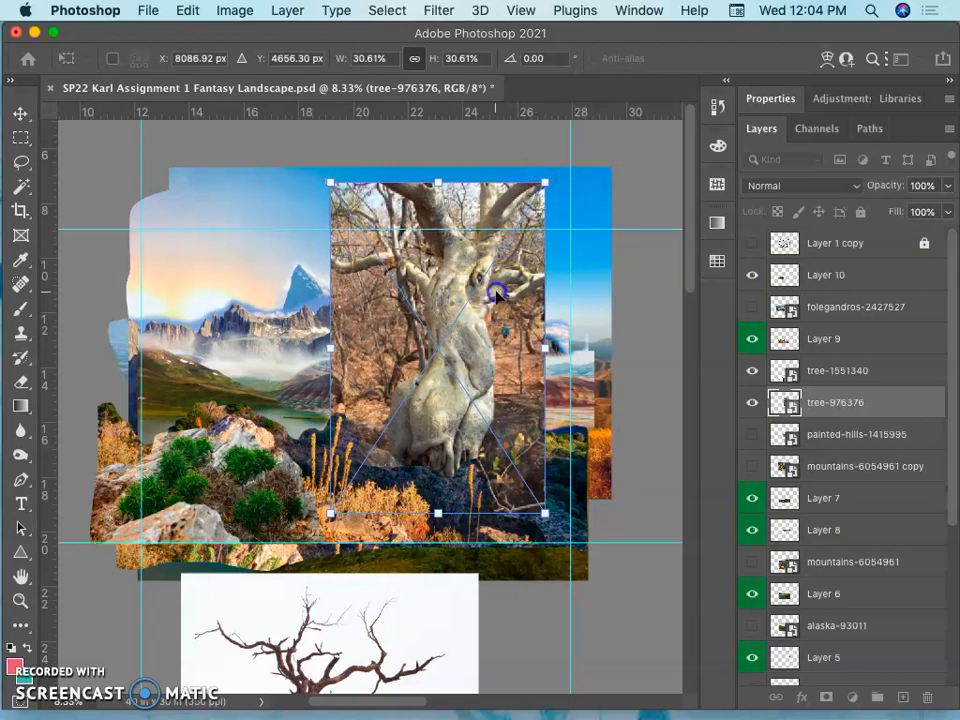
drag(496, 292, 578, 278)
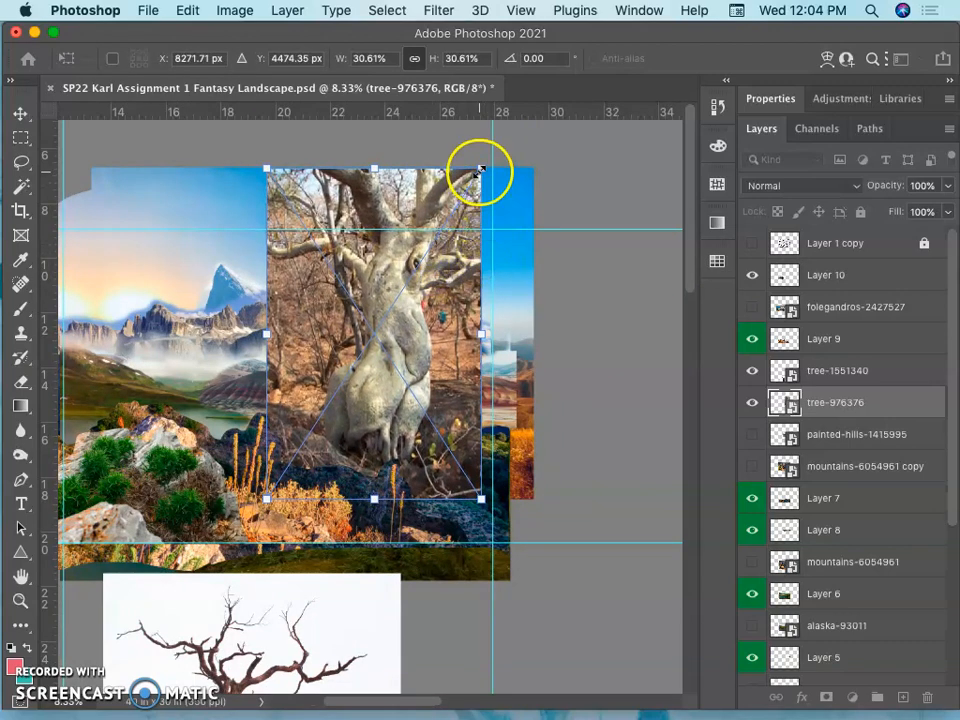
drag(480, 168, 452, 210)
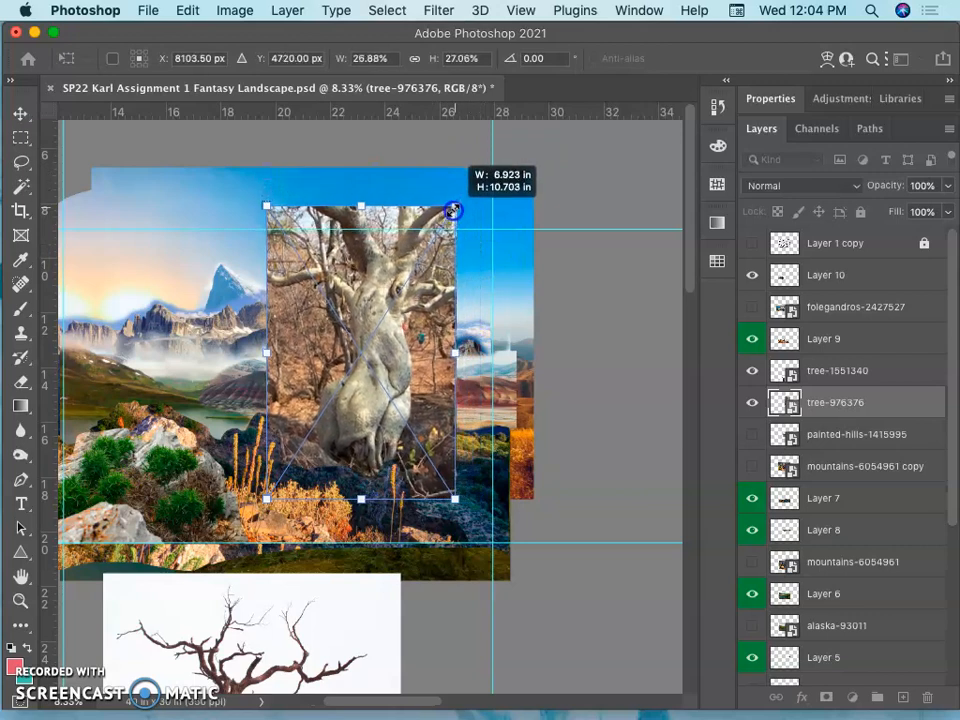
drag(452, 210, 448, 212)
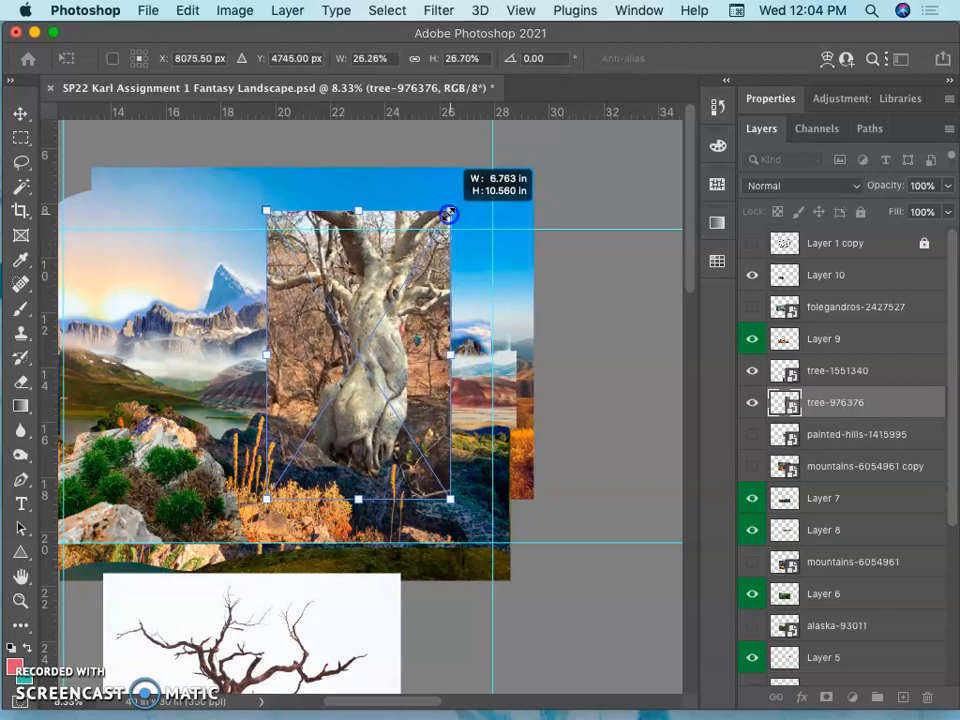
drag(448, 212, 446, 212)
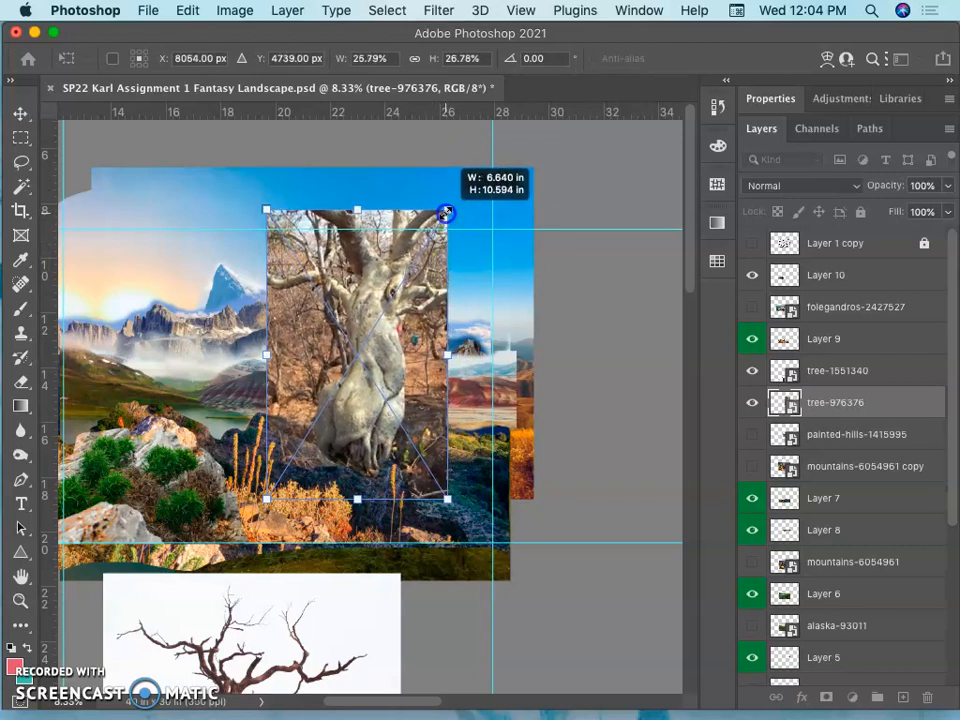
drag(446, 212, 412, 292)
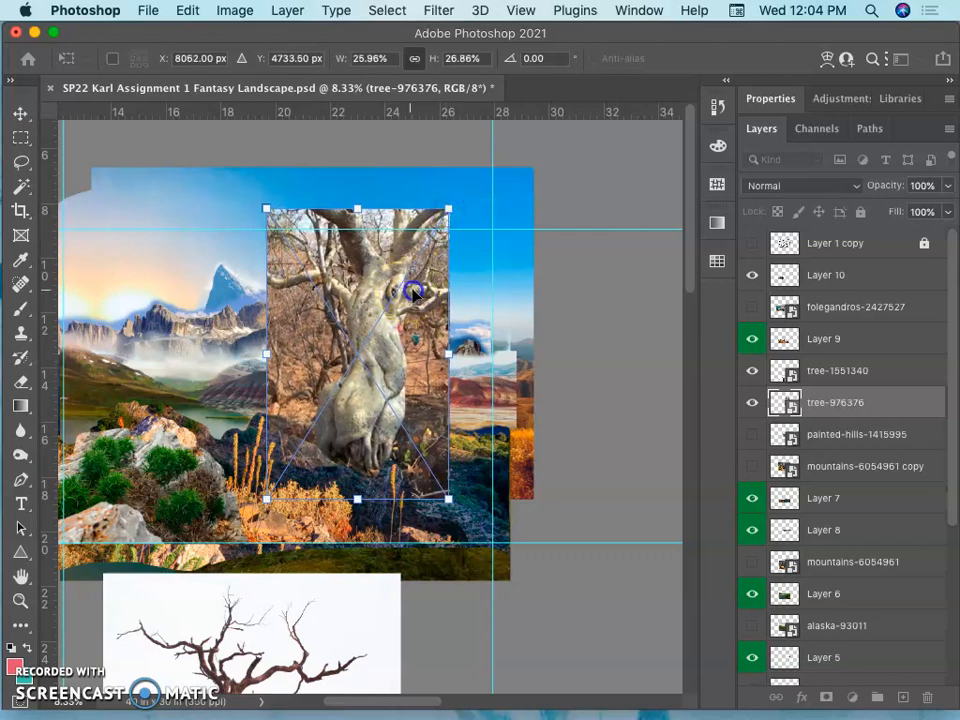
Move the tree onto the central rocks, commit the transform and nudge it into its final spot
drag(412, 290, 448, 256)
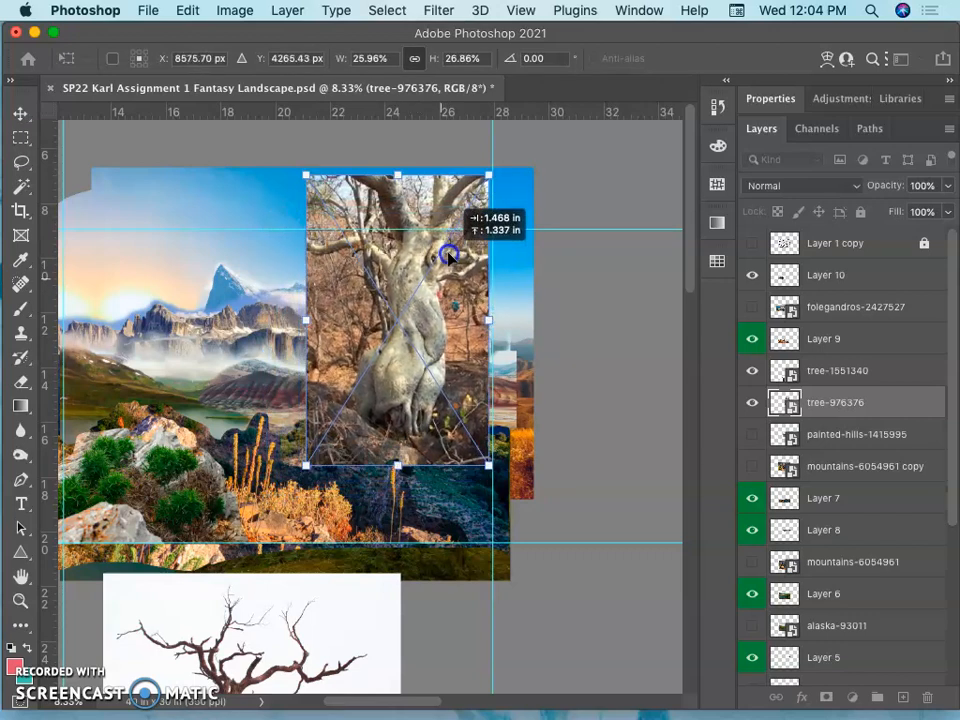
drag(448, 256, 424, 272)
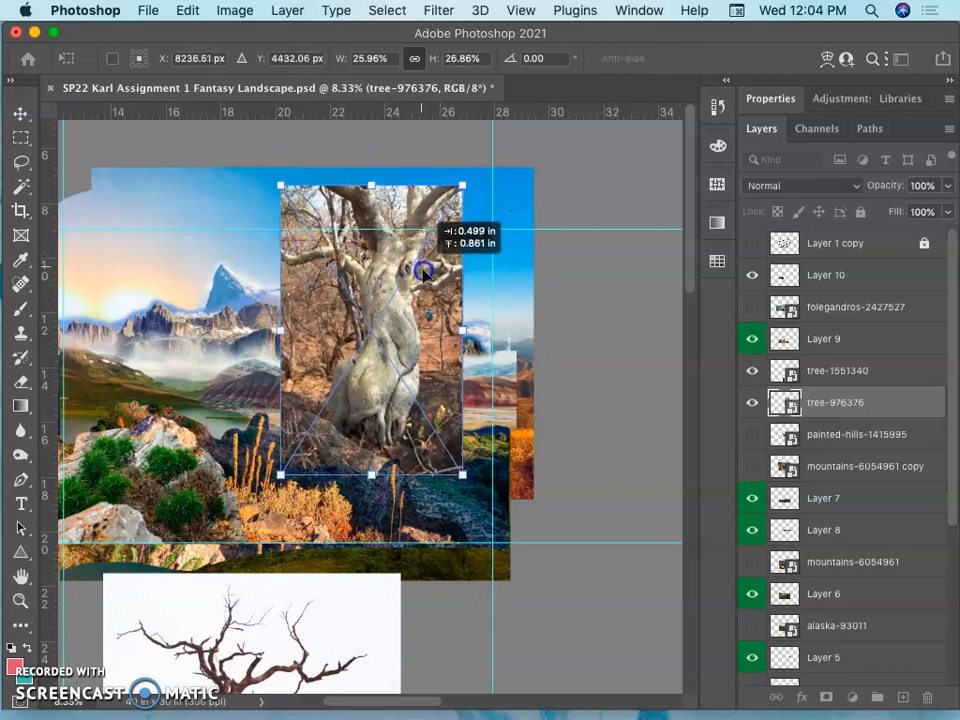
drag(424, 272, 424, 288)
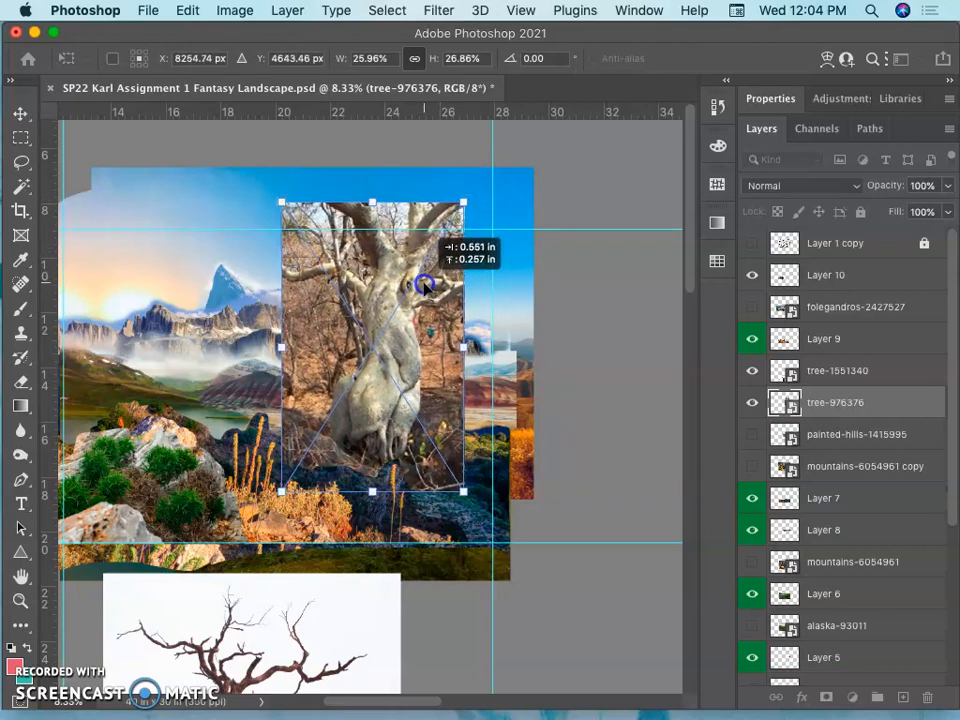
drag(424, 284, 420, 296)
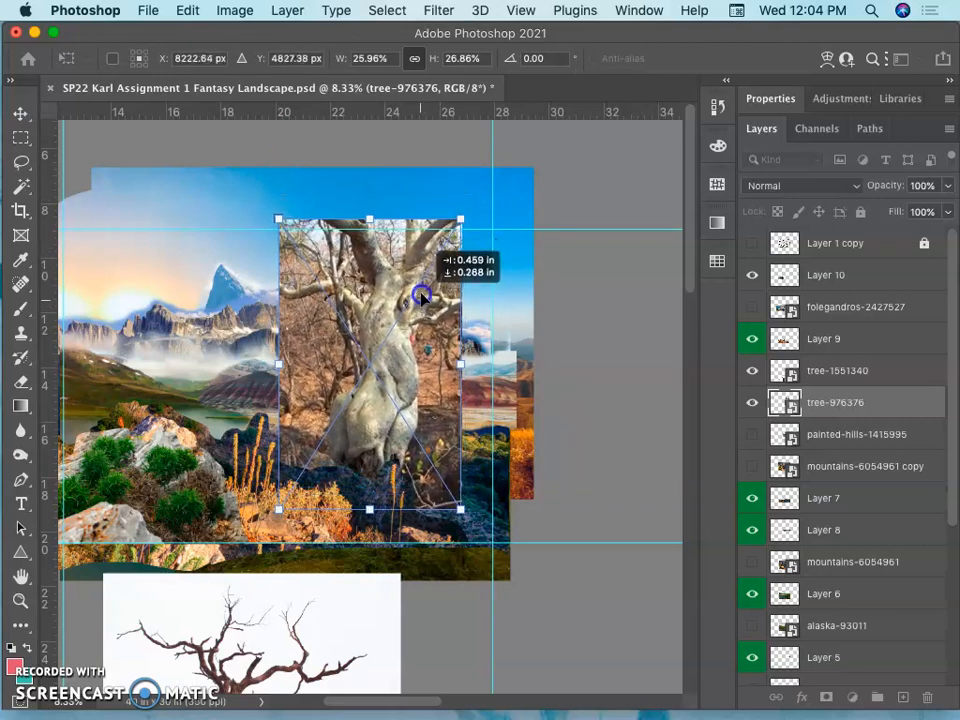
drag(420, 300, 444, 280)
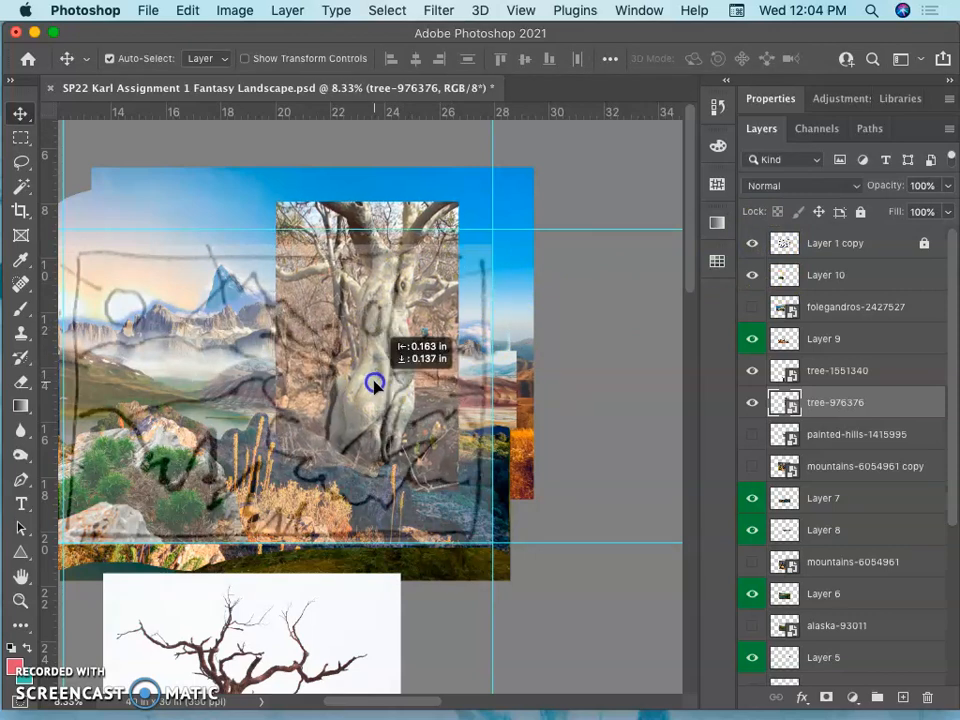
drag(376, 384, 364, 388)
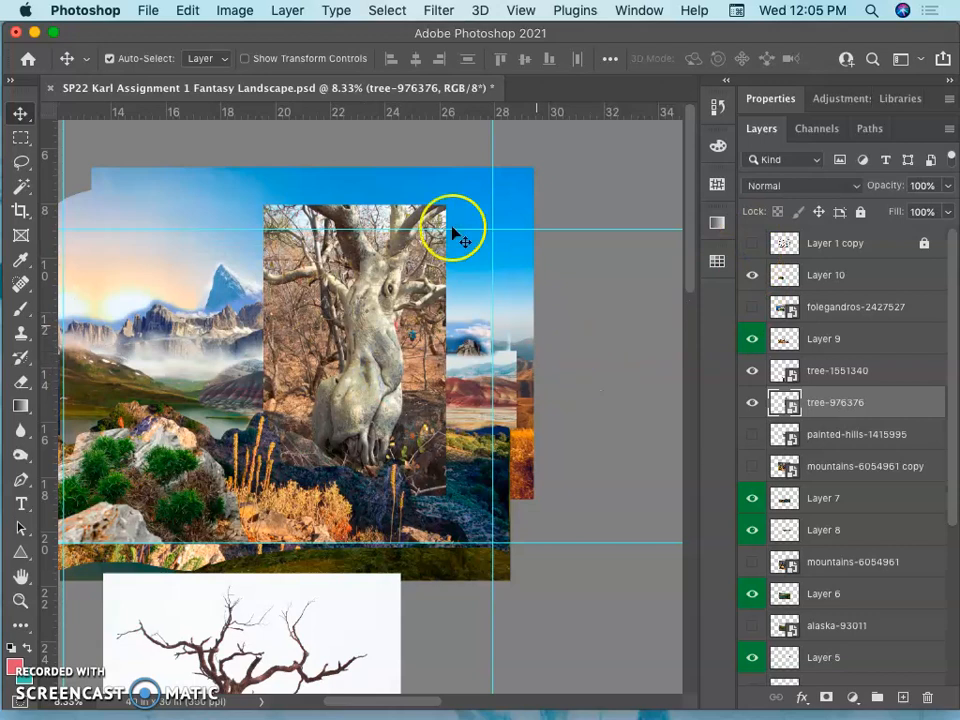
mouse_move(436, 264)
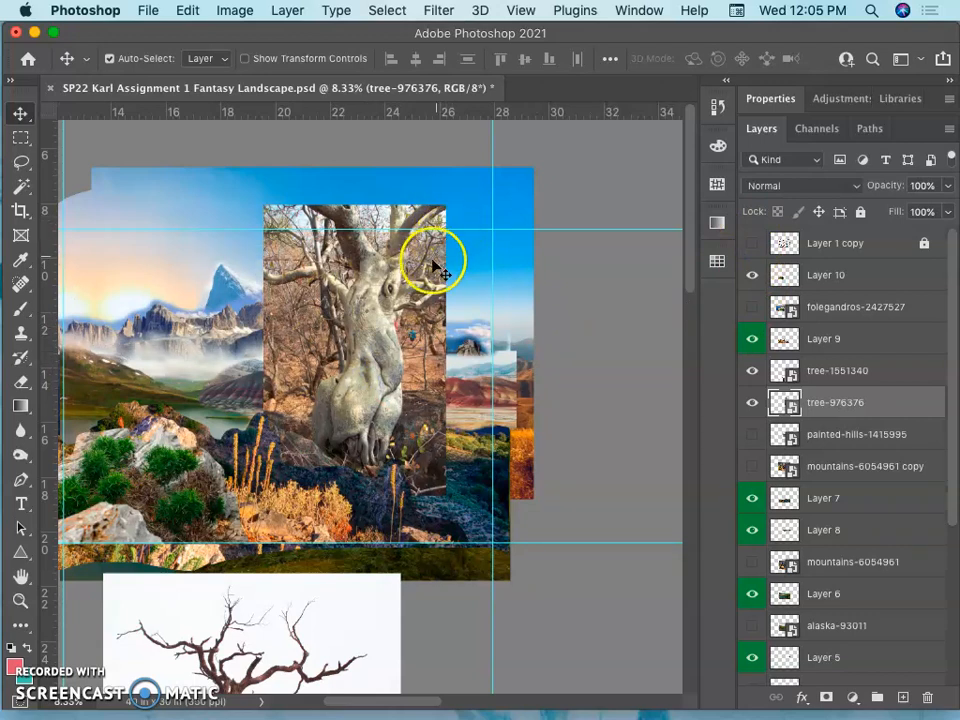
drag(430, 264, 384, 320)
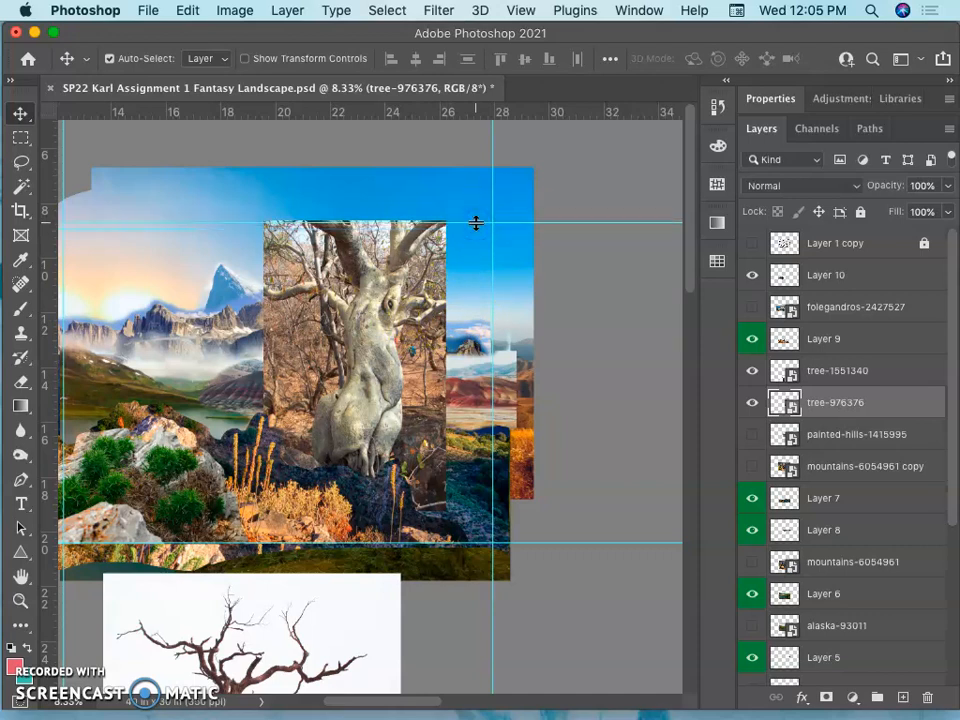
drag(476, 222, 476, 218)
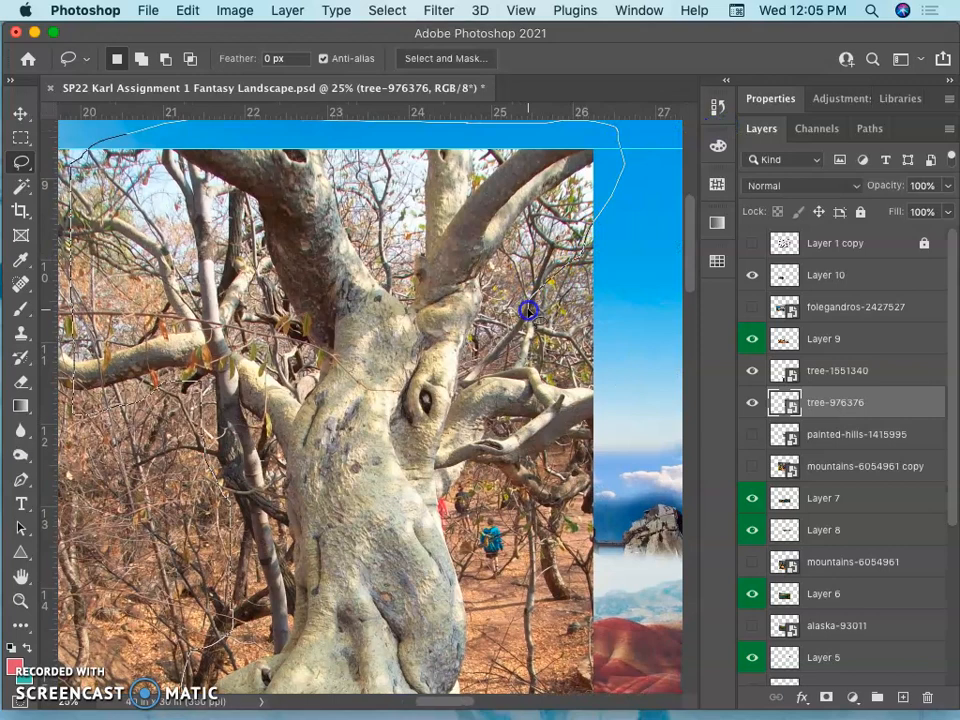
mouse_move(538, 312)
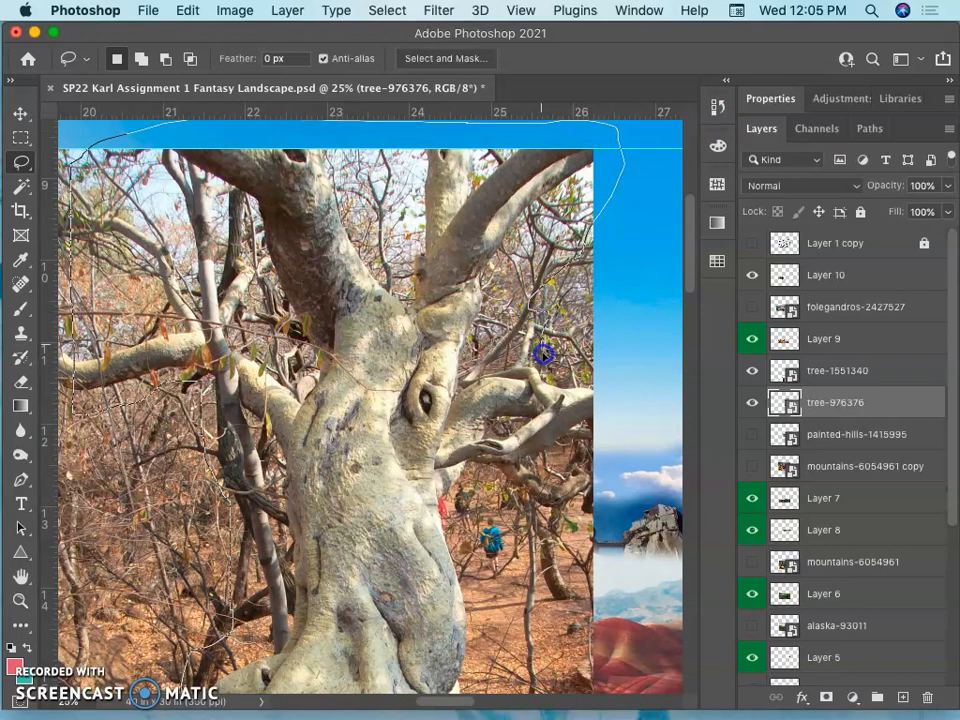
mouse_move(562, 376)
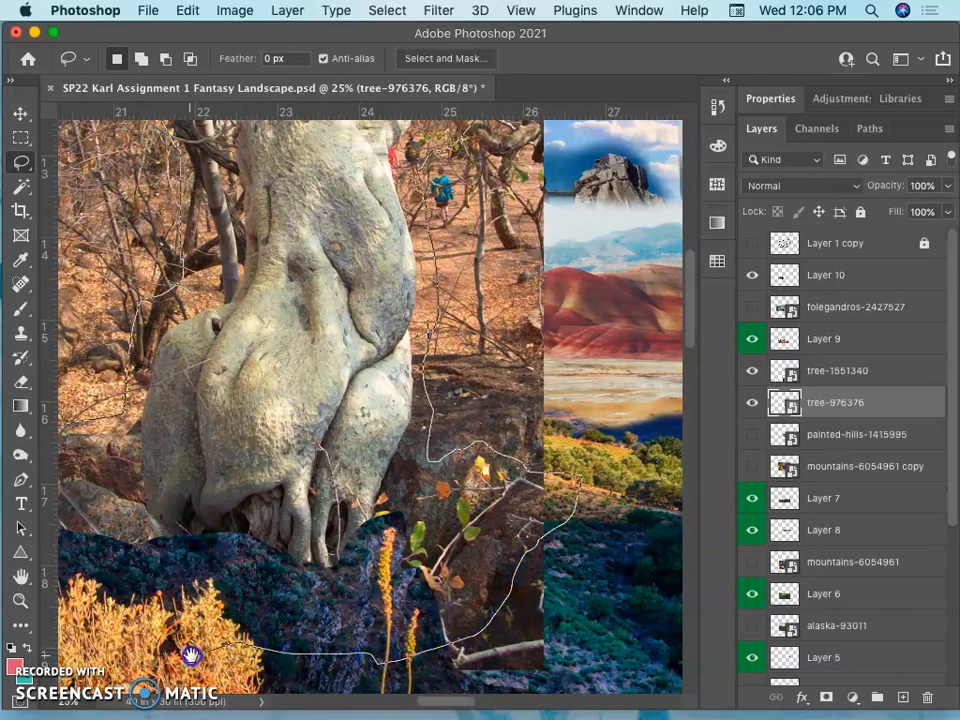
Trace a Lasso selection along the edge of the tree trunk
drag(192, 658, 130, 488)
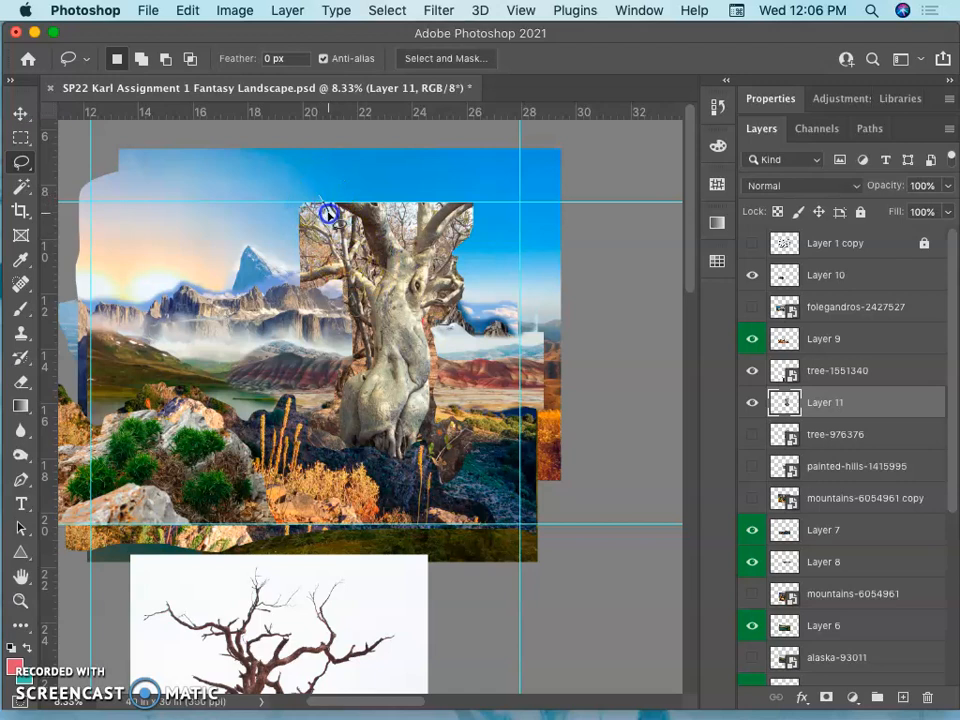
mouse_move(352, 228)
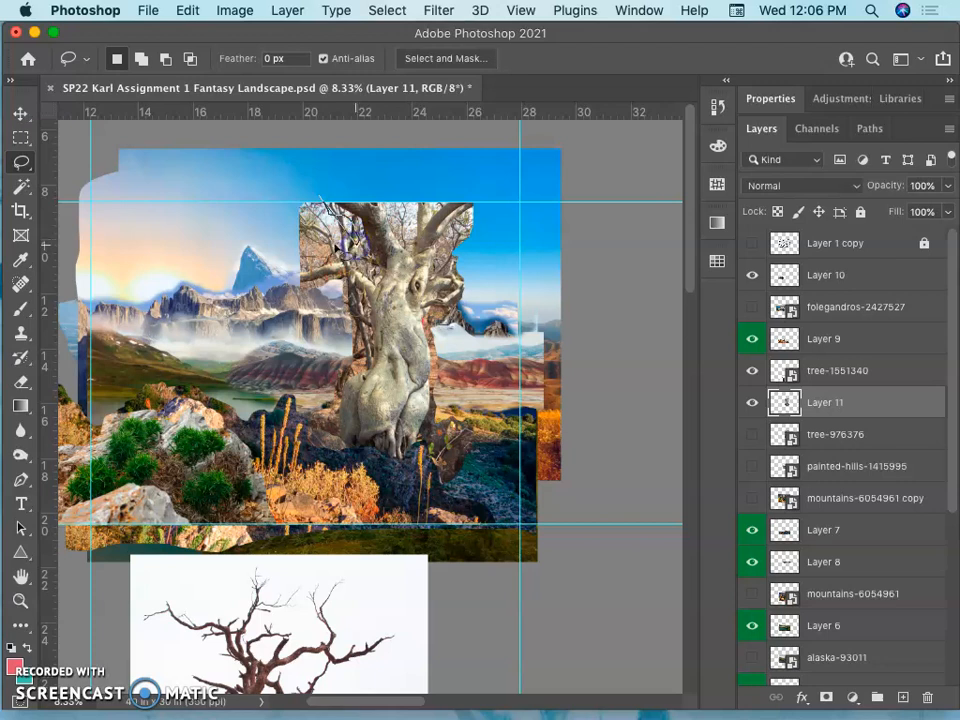
mouse_move(322, 210)
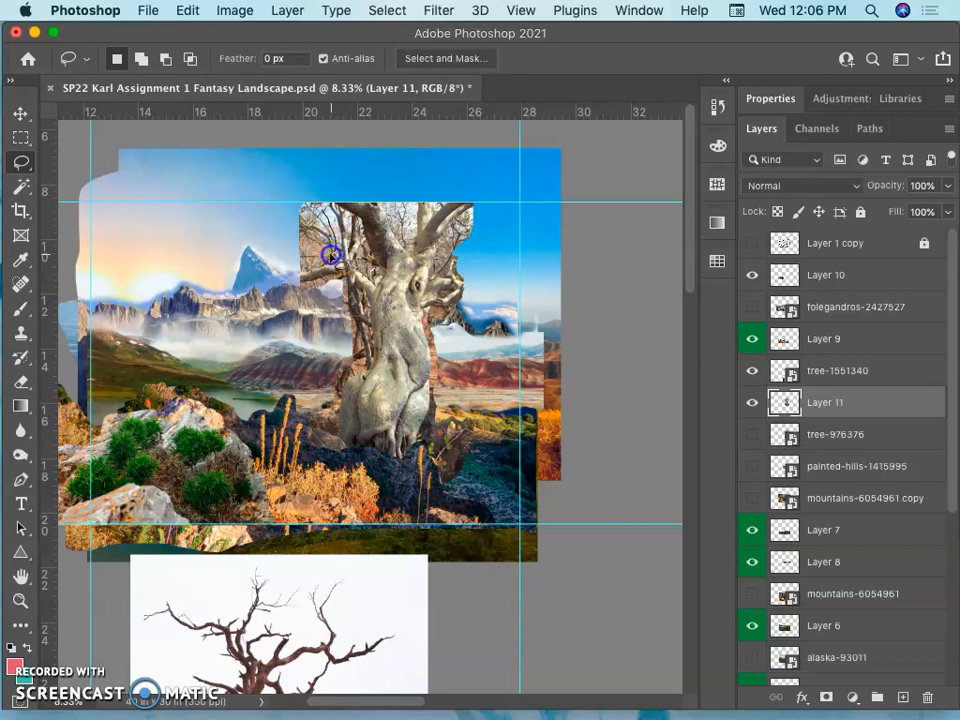
mouse_move(316, 264)
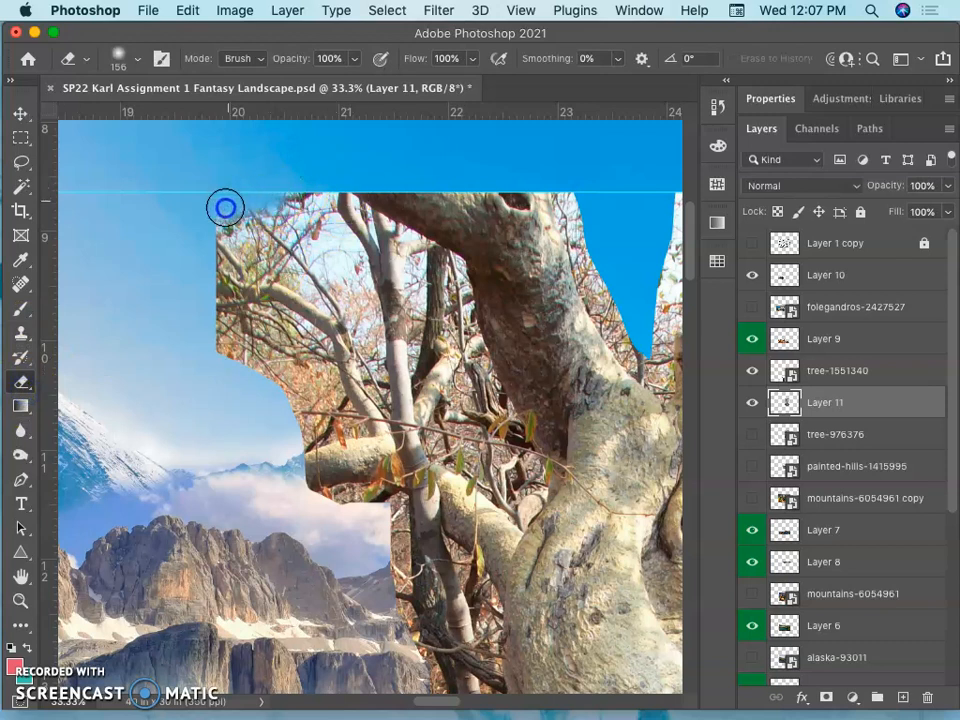
Erase the leftover blue sky beside the upper trunk and between the branches on Layer 11
drag(224, 206, 262, 376)
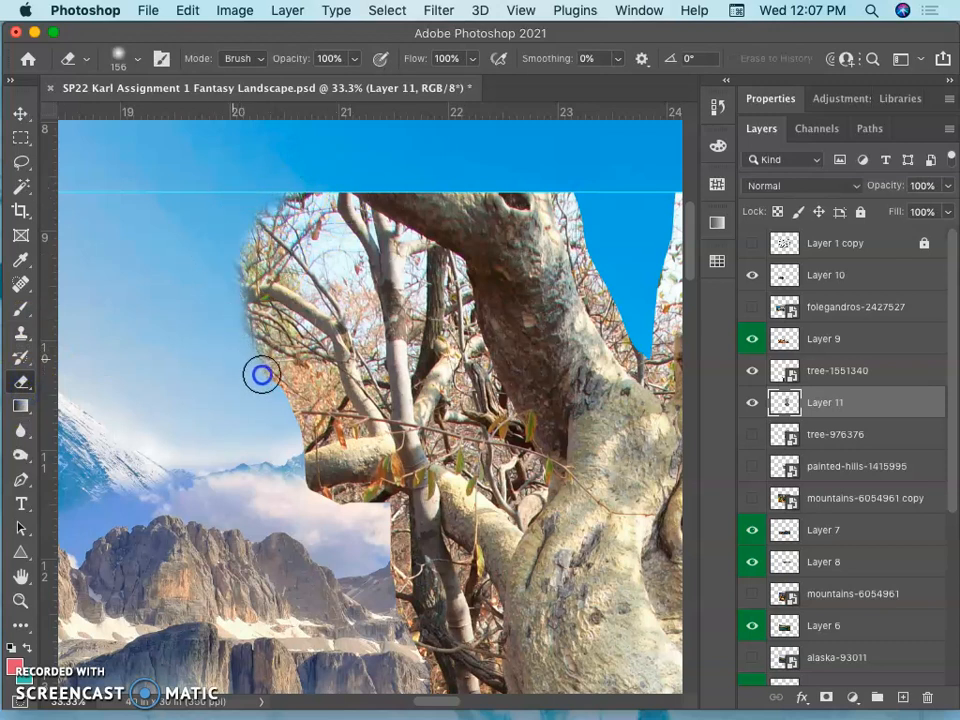
drag(262, 376, 288, 428)
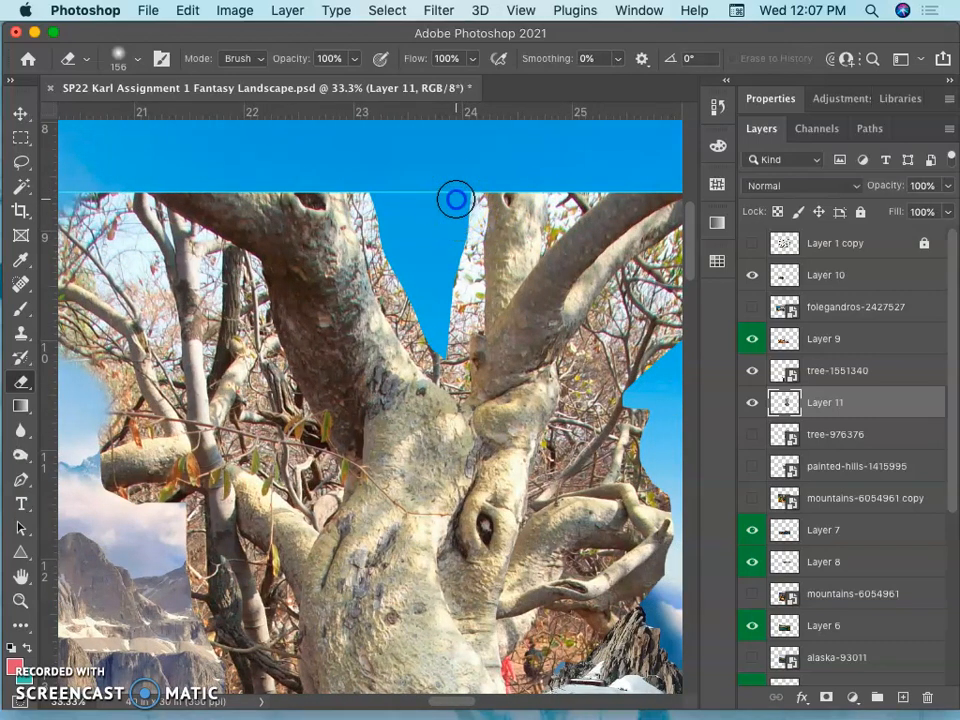
drag(456, 200, 450, 298)
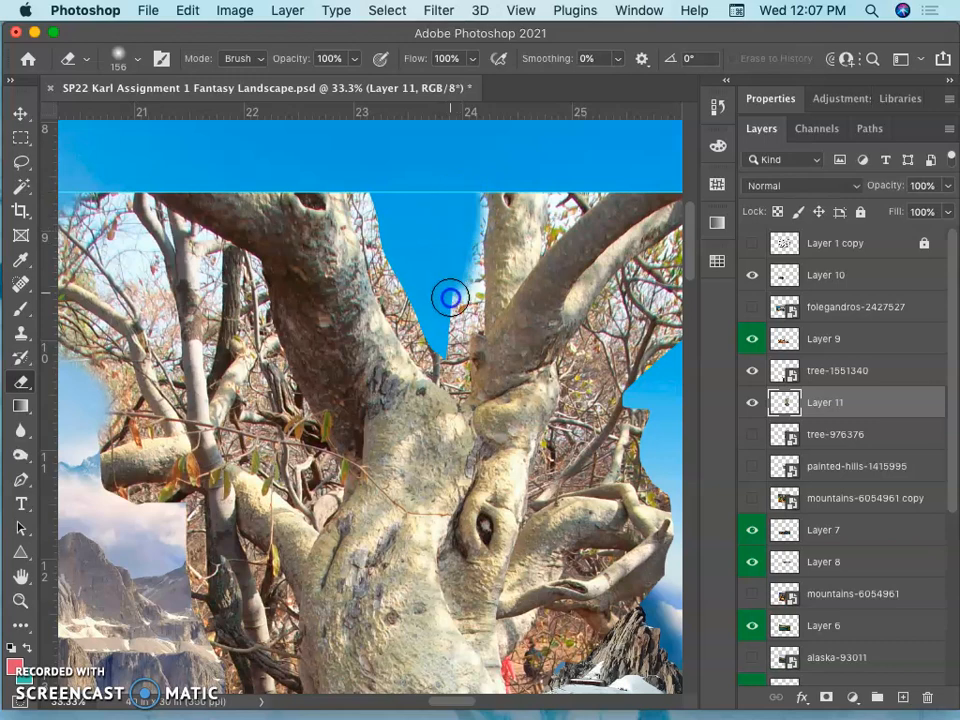
drag(450, 296, 388, 232)
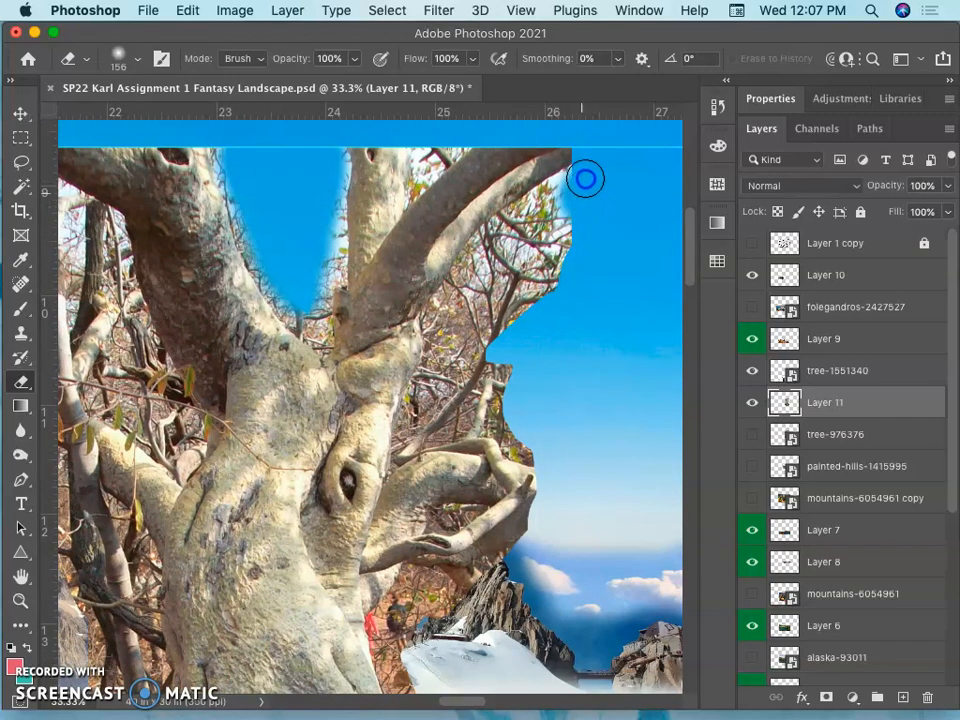
drag(586, 178, 512, 336)
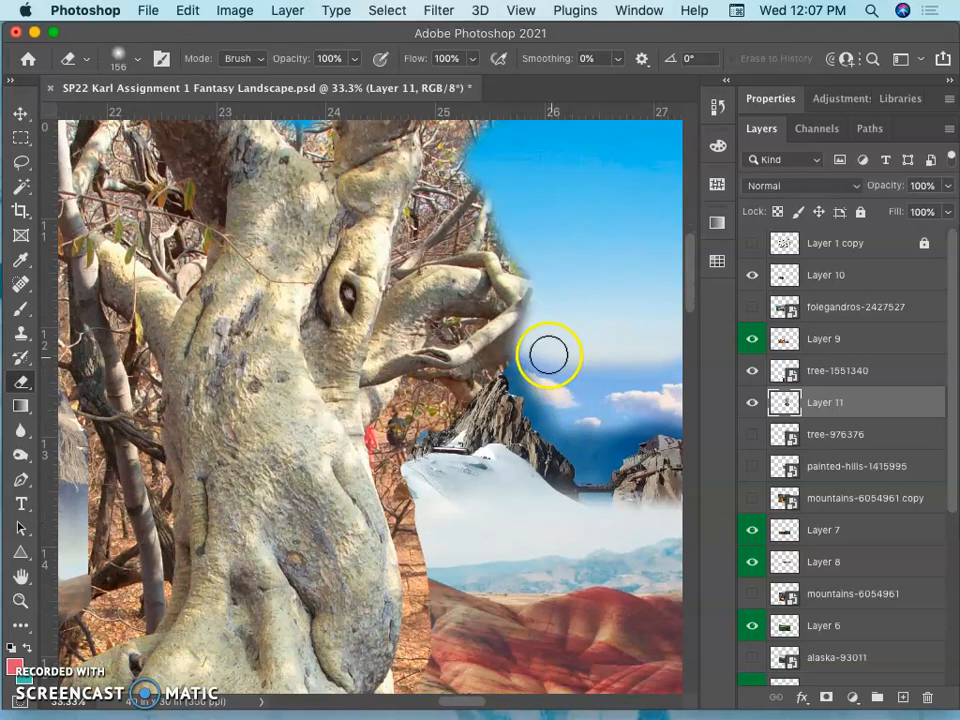
Erase the hard borders around the lower tree so it blends over the hills, slope and field
drag(548, 356, 424, 450)
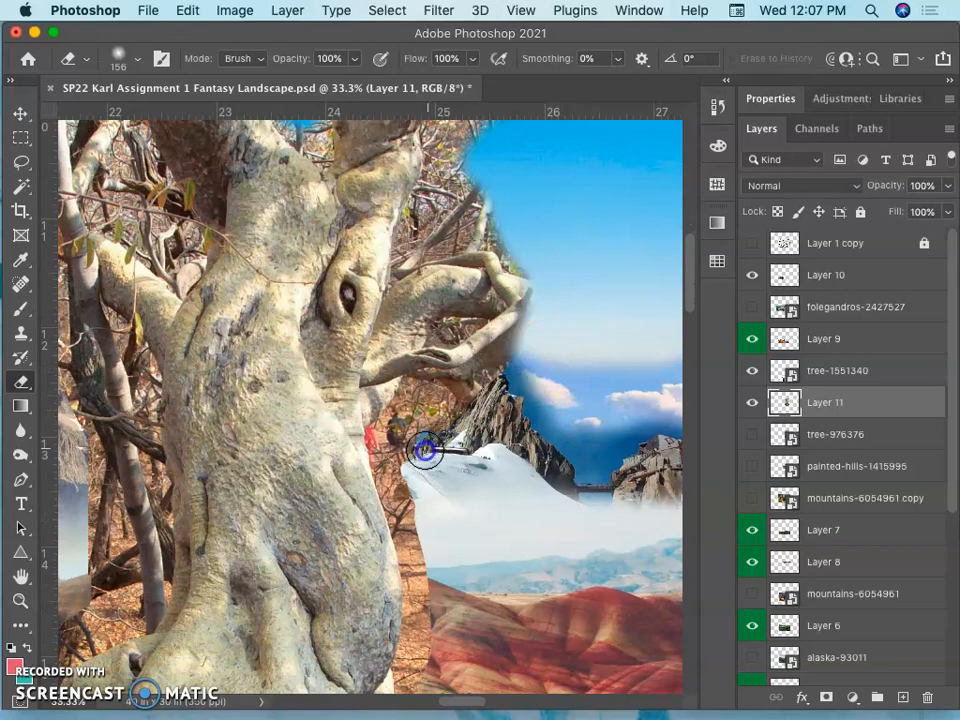
drag(424, 450, 436, 576)
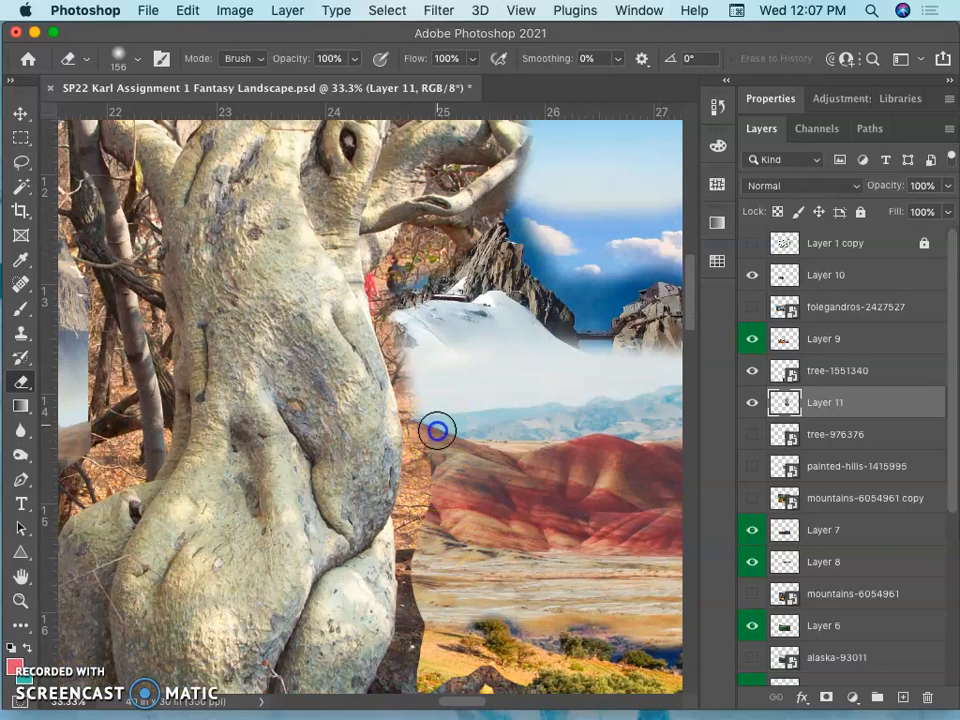
drag(436, 432, 432, 560)
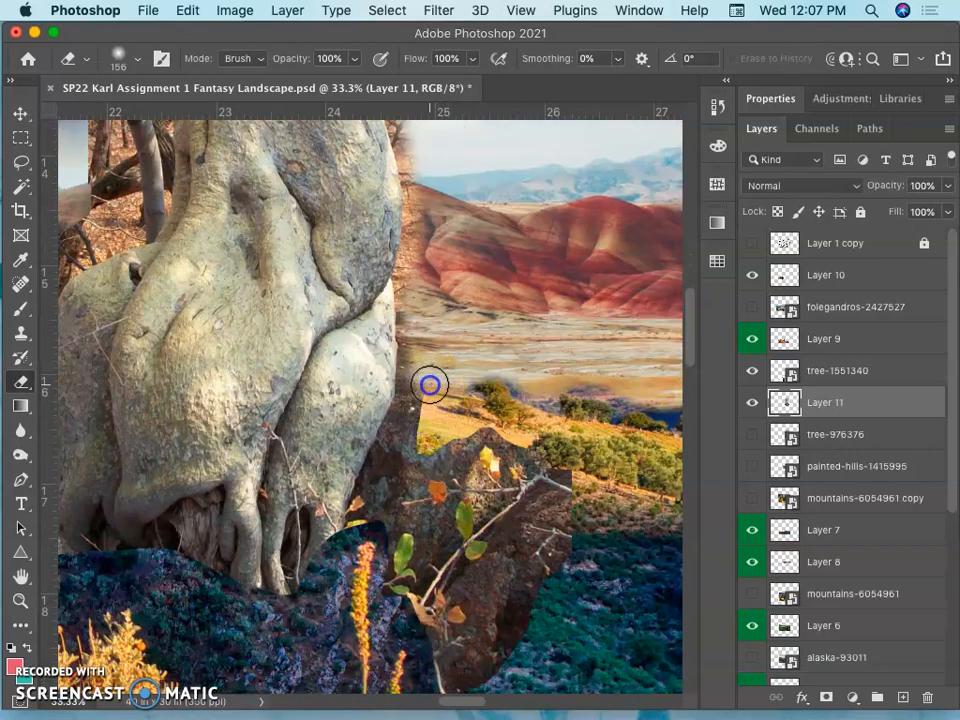
drag(430, 384, 472, 436)
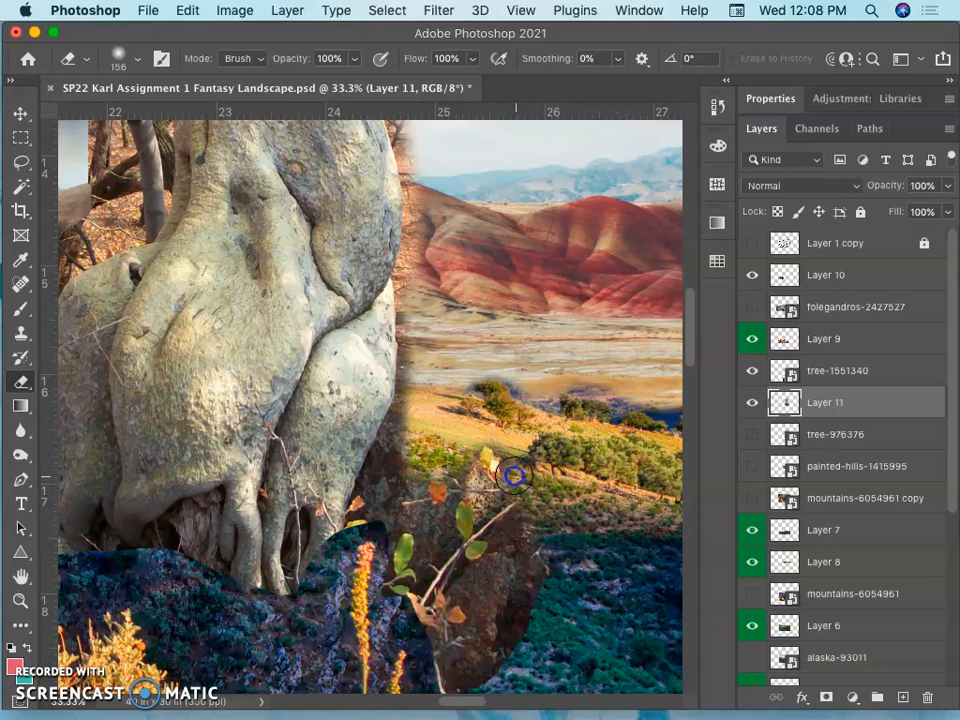
drag(512, 476, 524, 632)
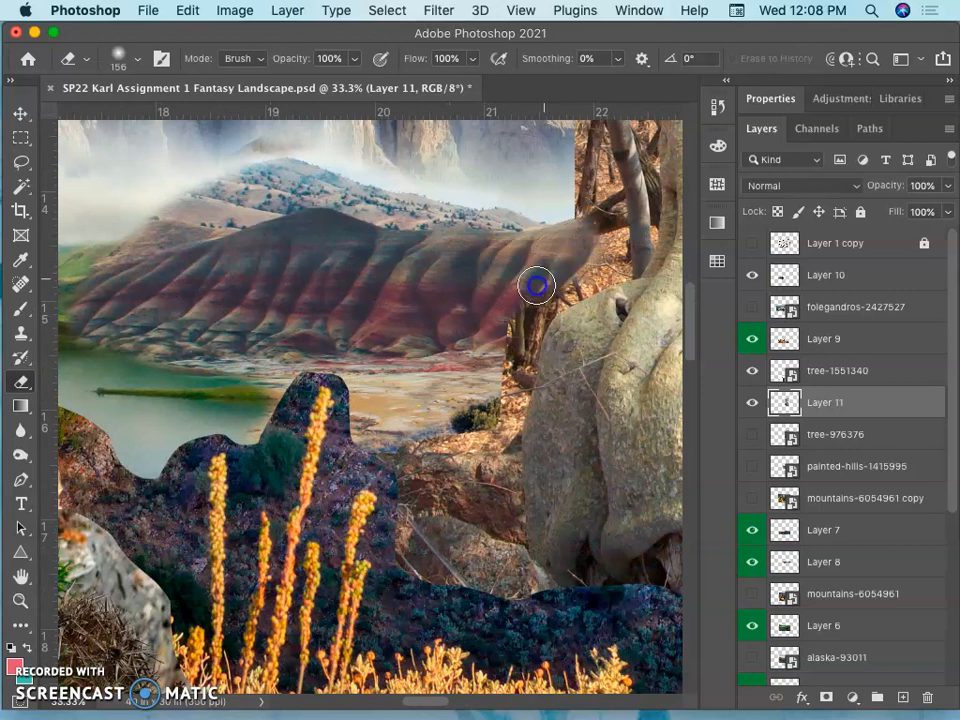
drag(536, 286, 398, 456)
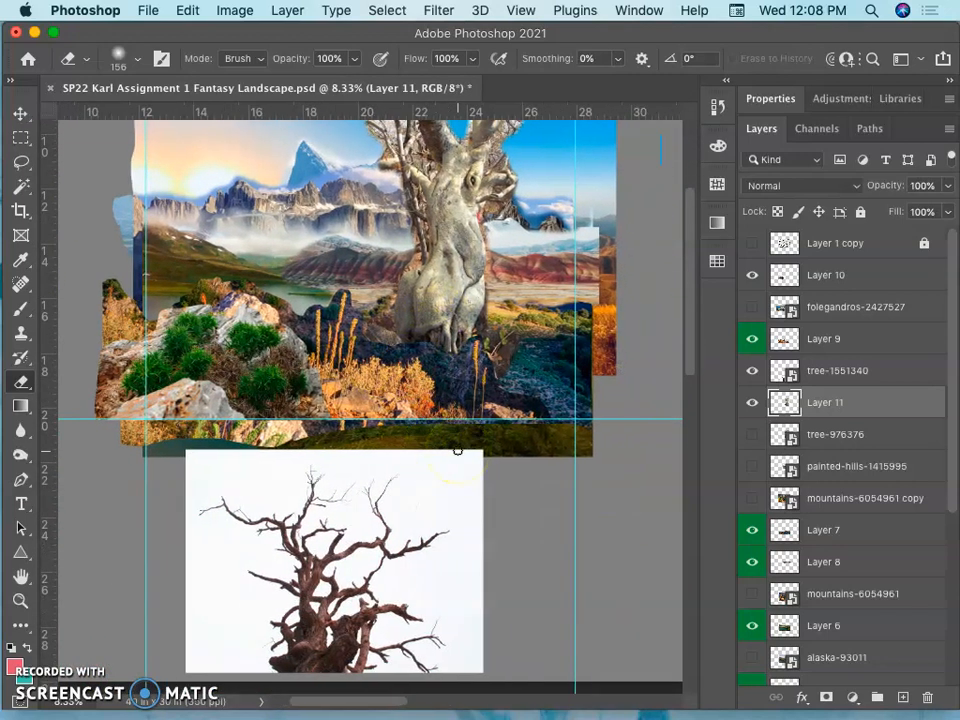
mouse_move(478, 366)
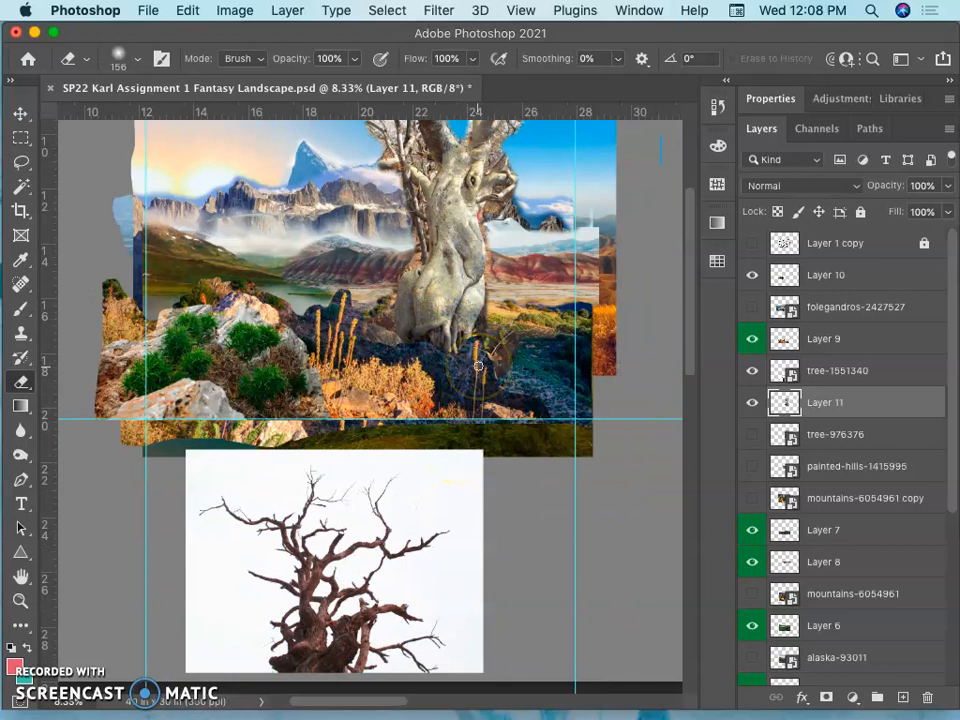
mouse_move(548, 356)
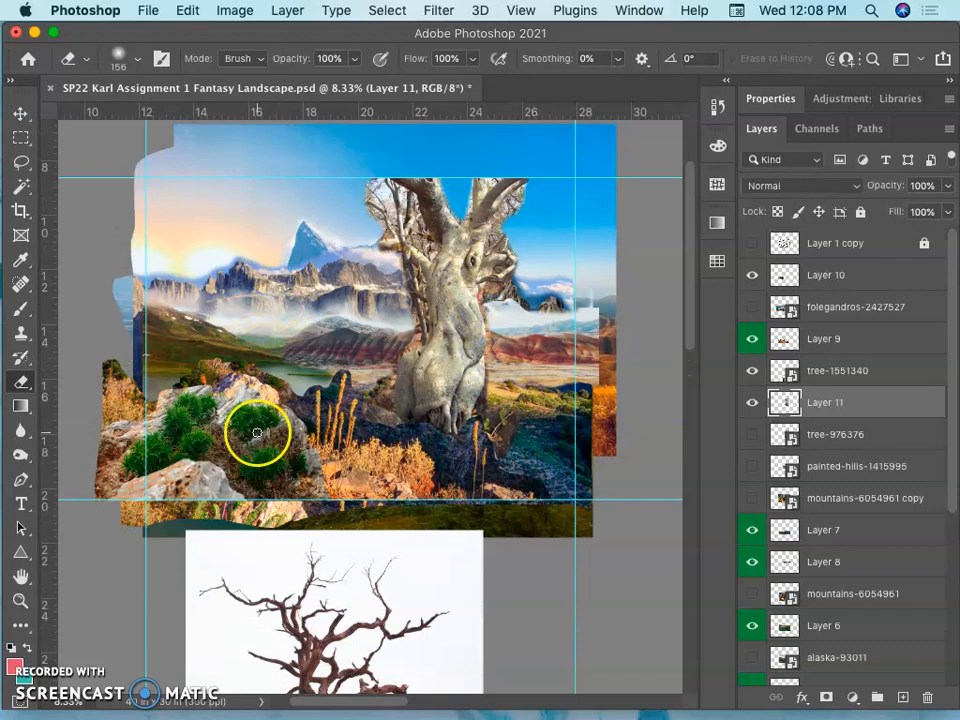
mouse_move(184, 300)
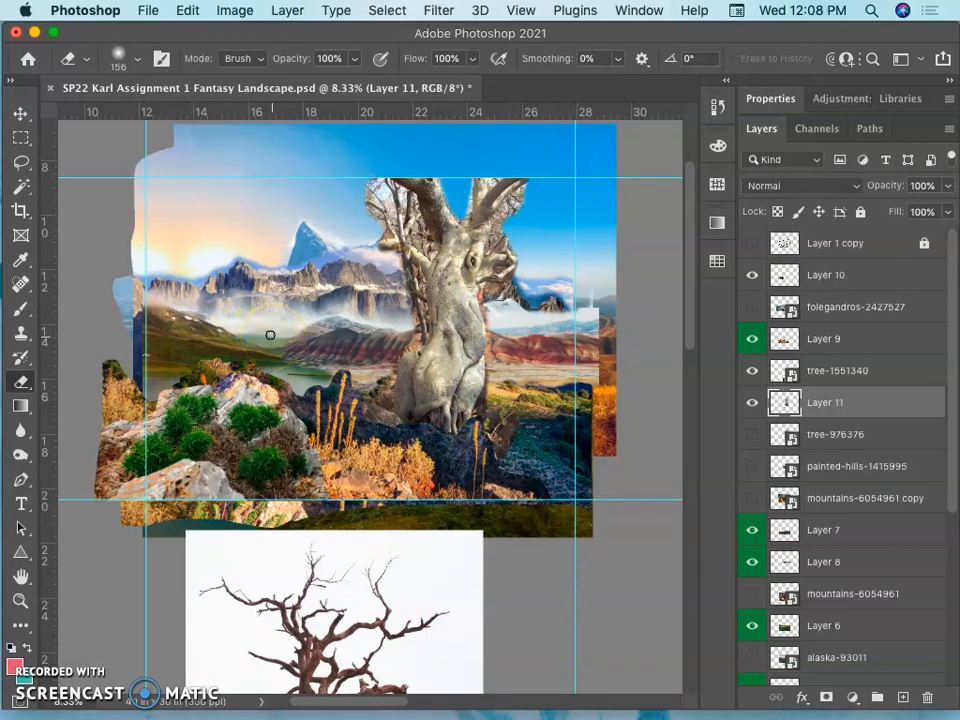
mouse_move(520, 316)
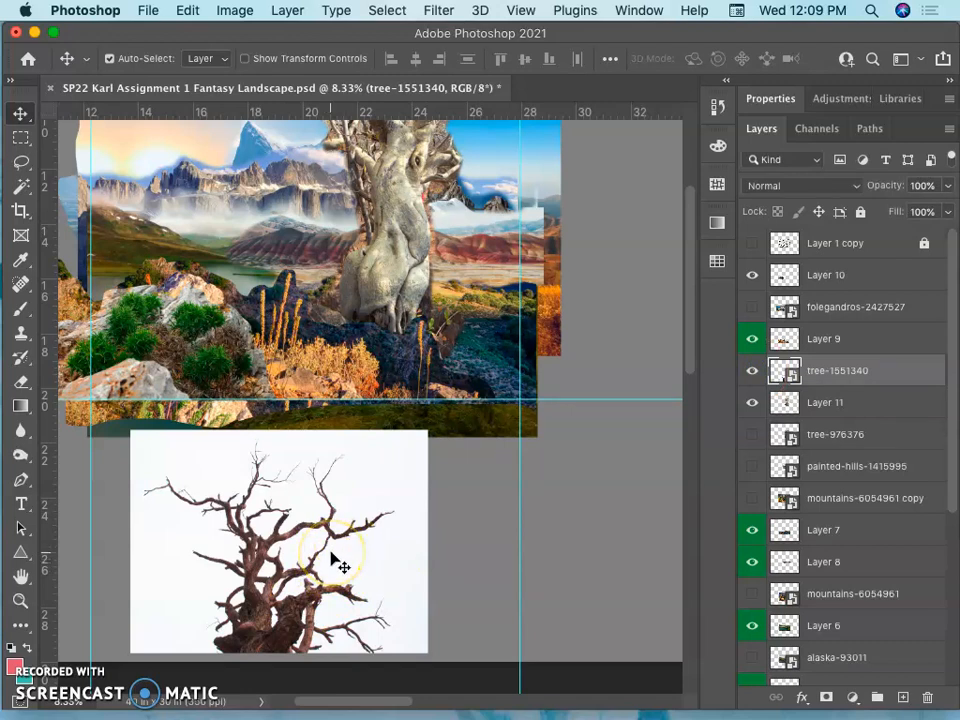
mouse_move(300, 516)
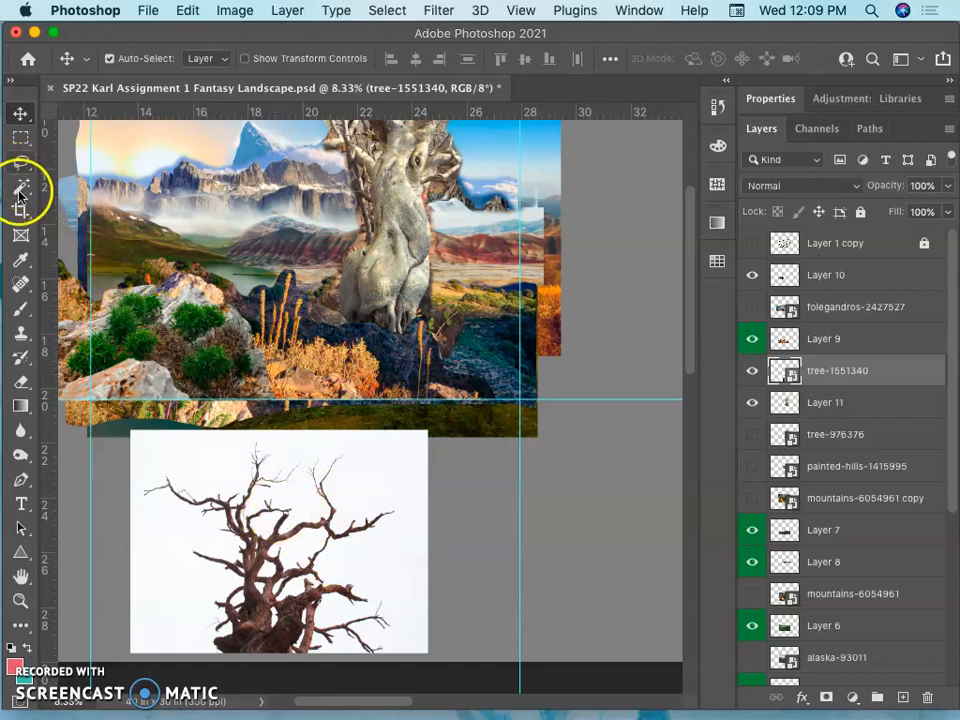
Magic Wand the white background, then invert the selection to capture the bare tree's branches
click(20, 188)
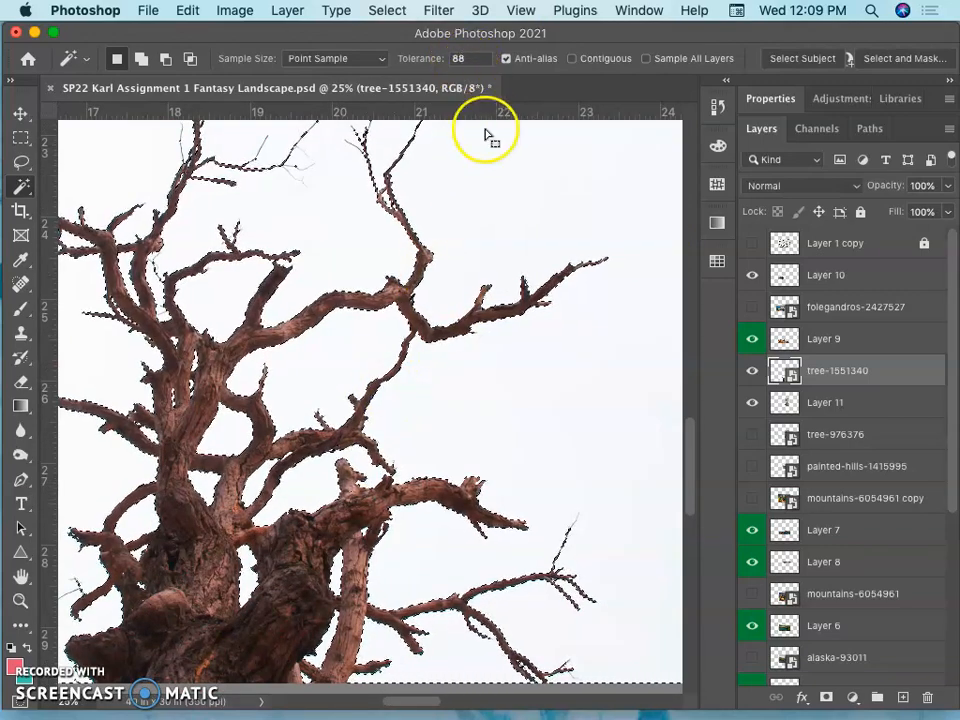
mouse_move(492, 178)
text(32)
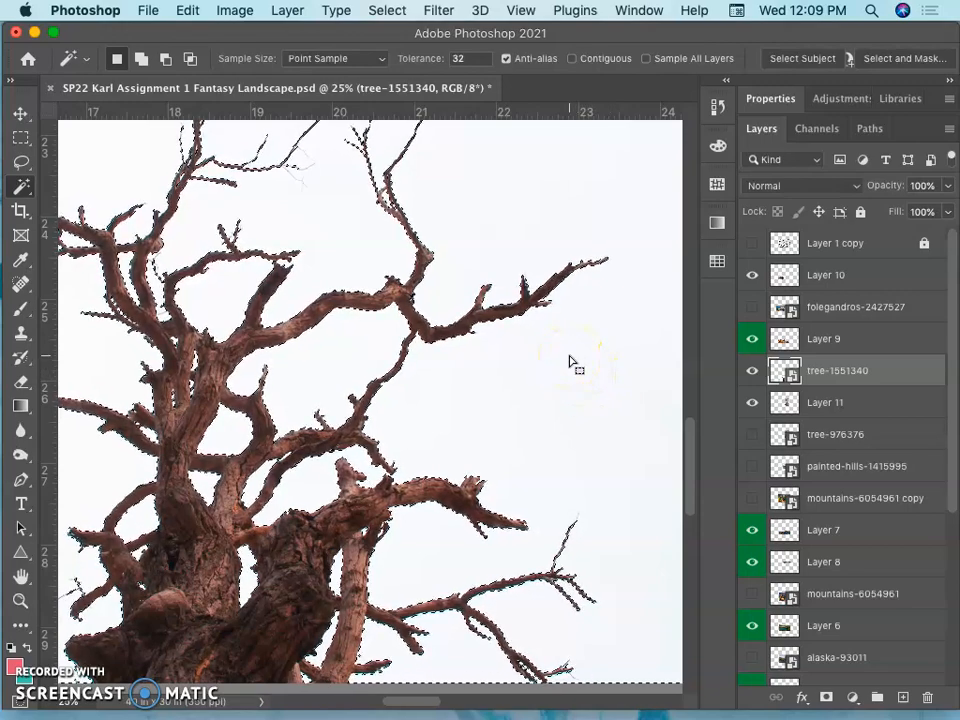
click(388, 10)
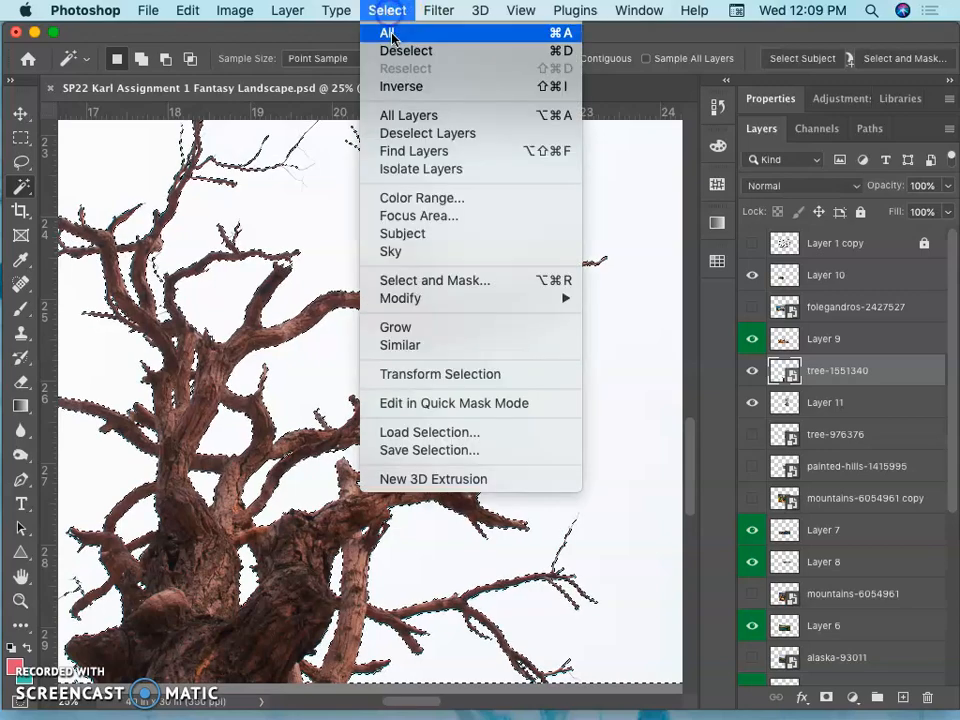
click(394, 32)
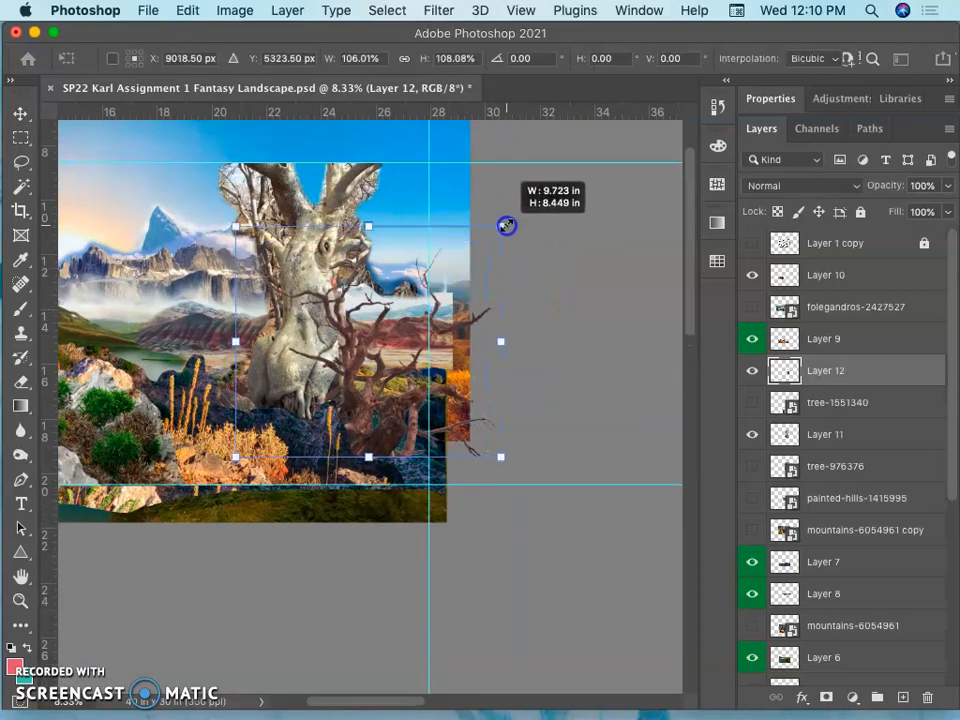
Scale Layer 12's bare tree larger and shift it to the right side of the composite
drag(506, 224, 536, 188)
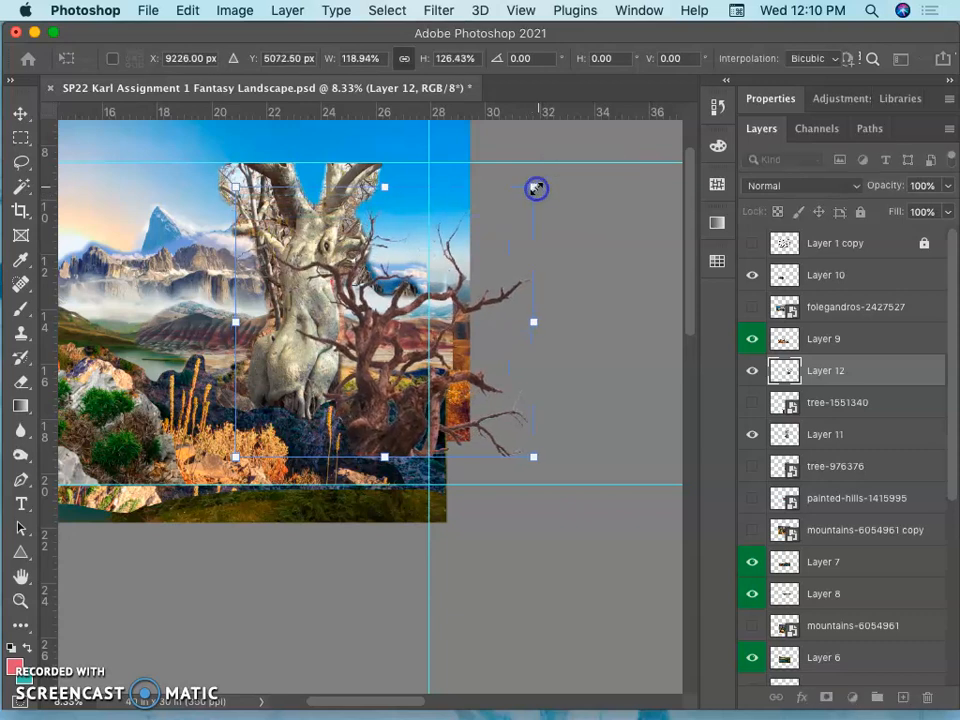
drag(536, 188, 362, 294)
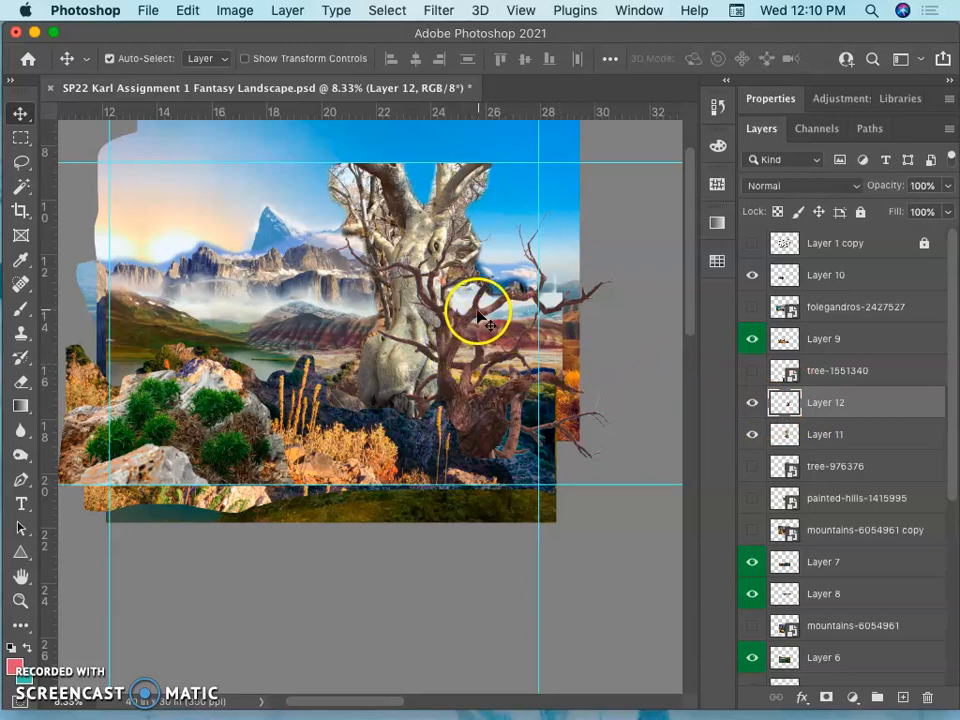
drag(490, 316, 524, 270)
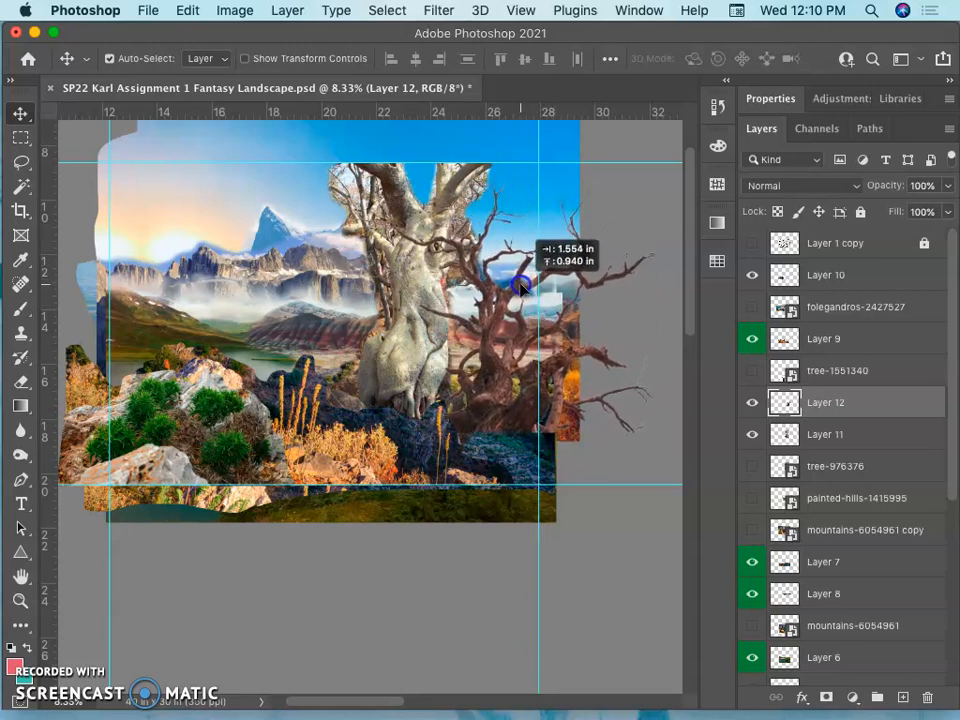
drag(518, 288, 518, 284)
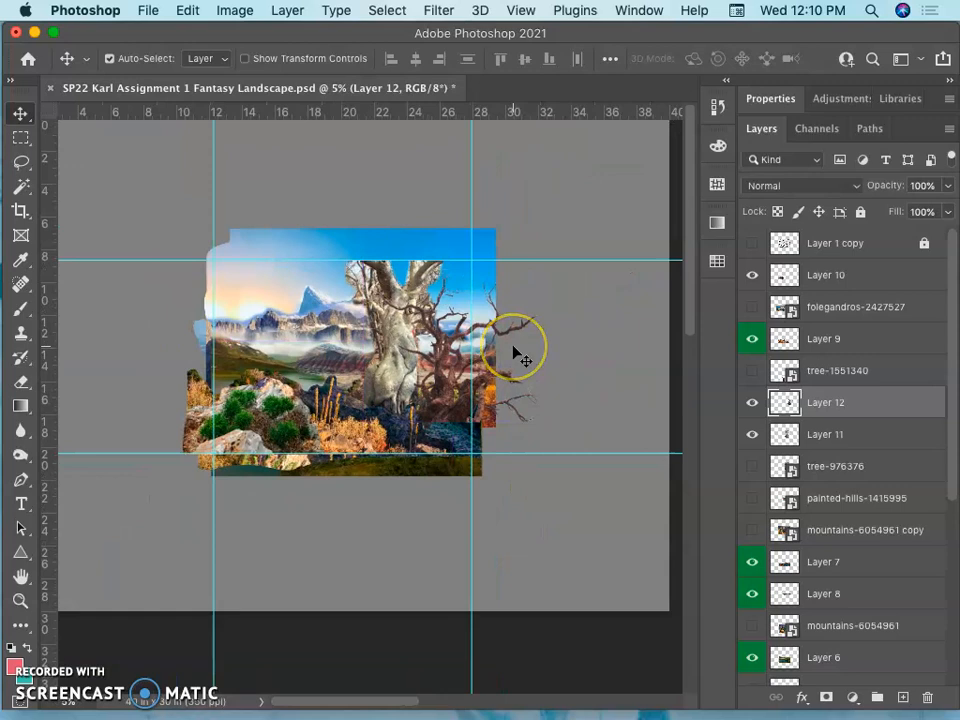
mouse_move(516, 350)
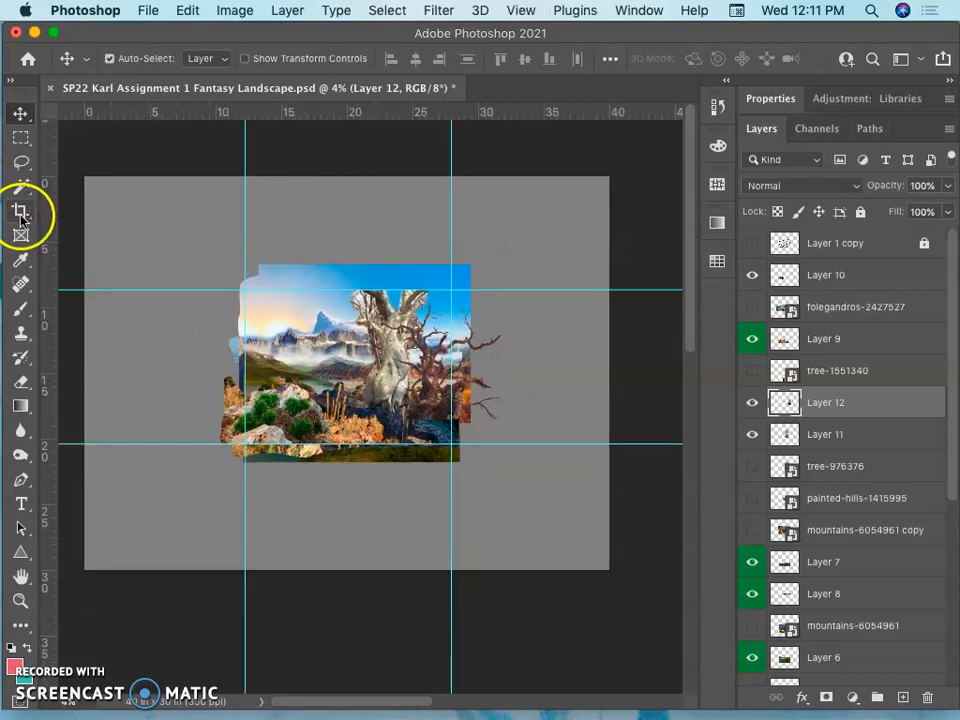
Crop the canvas by pulling the top-left and bottom-right handles in around the collage
click(20, 210)
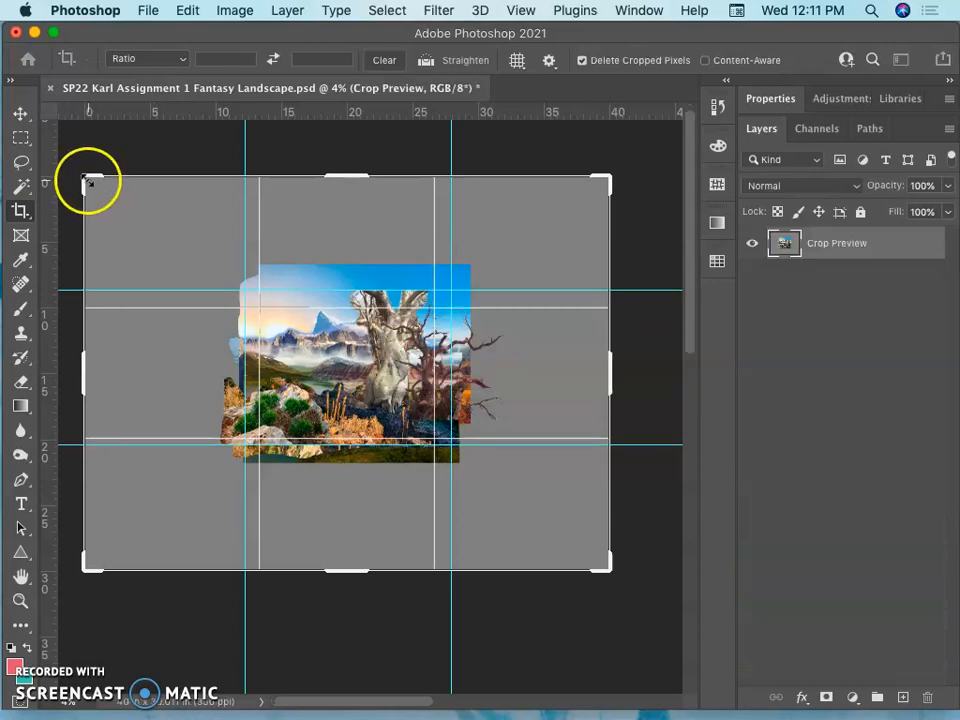
drag(90, 184, 144, 218)
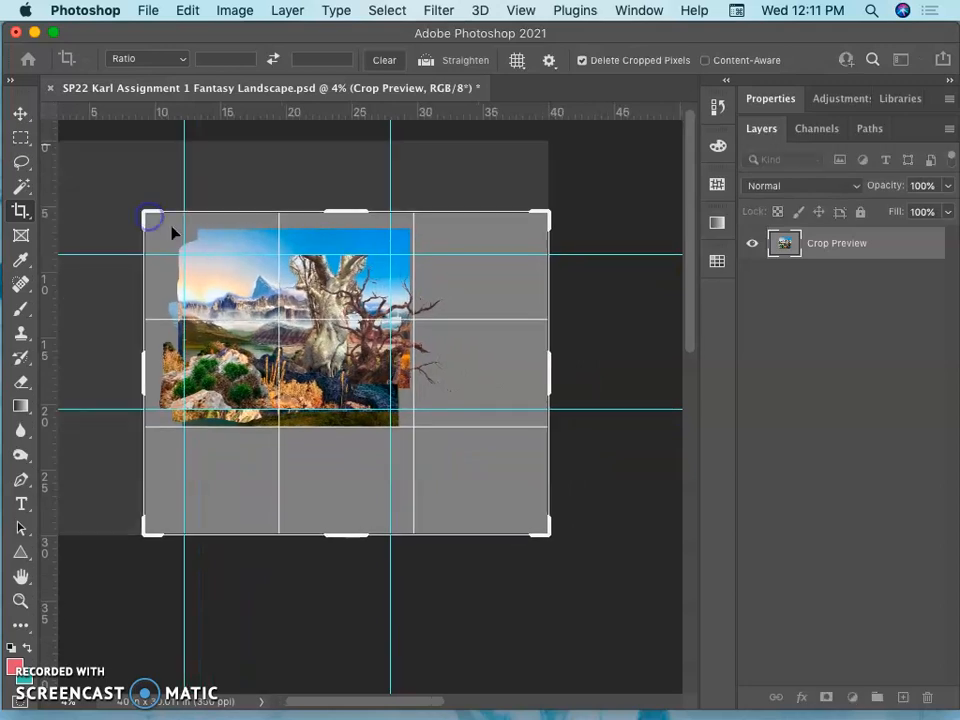
drag(550, 532, 512, 504)
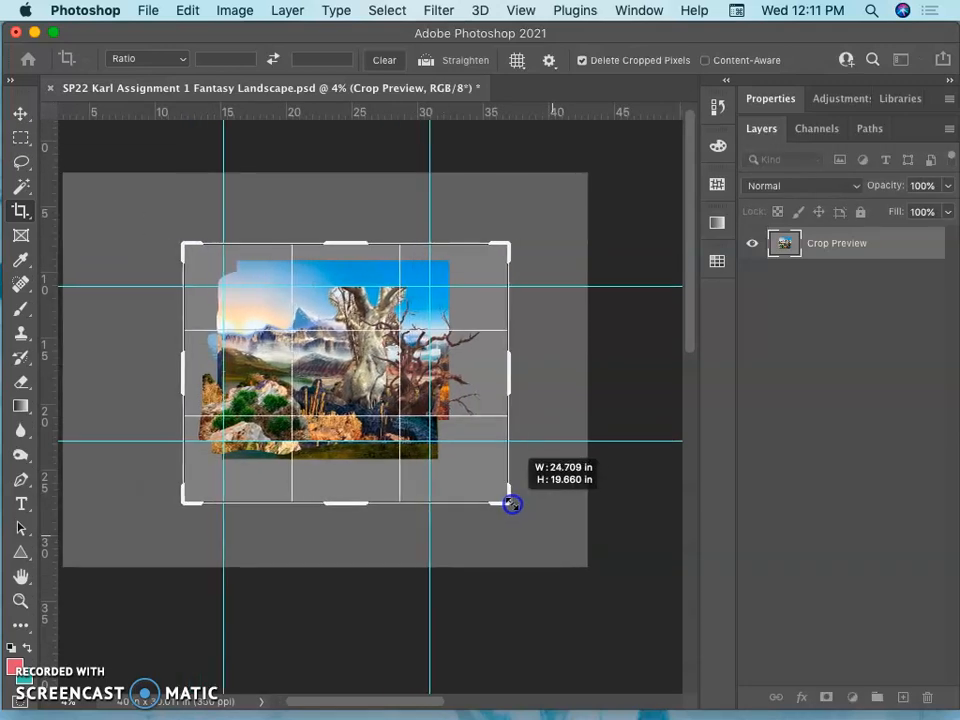
drag(512, 504, 504, 488)
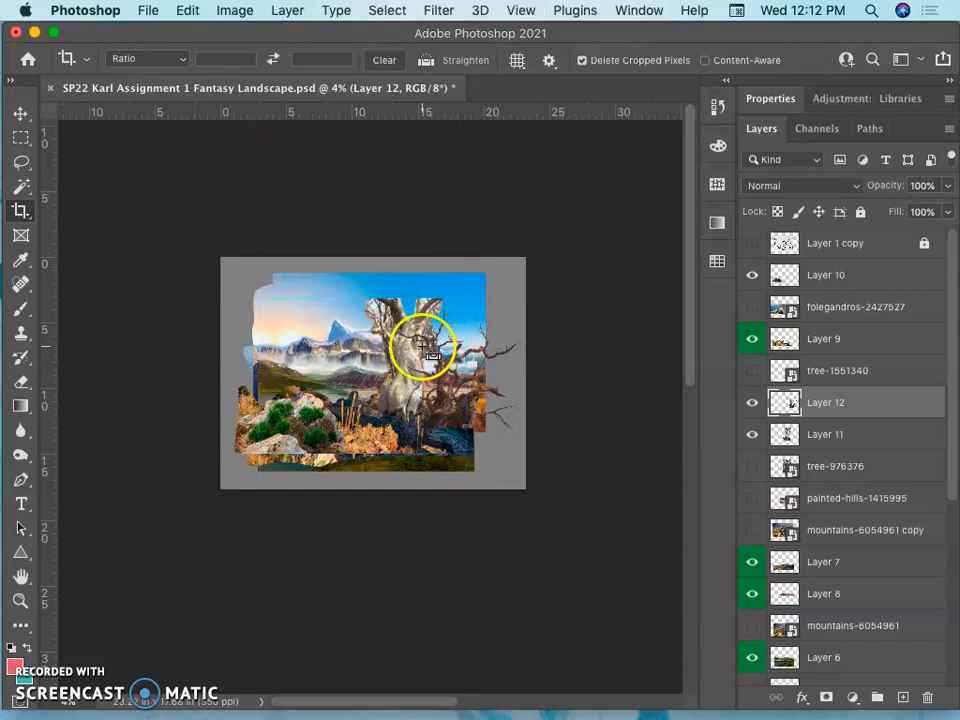
Screenshot the cropped composite and hide Photoshop to return to the browser
click(148, 10)
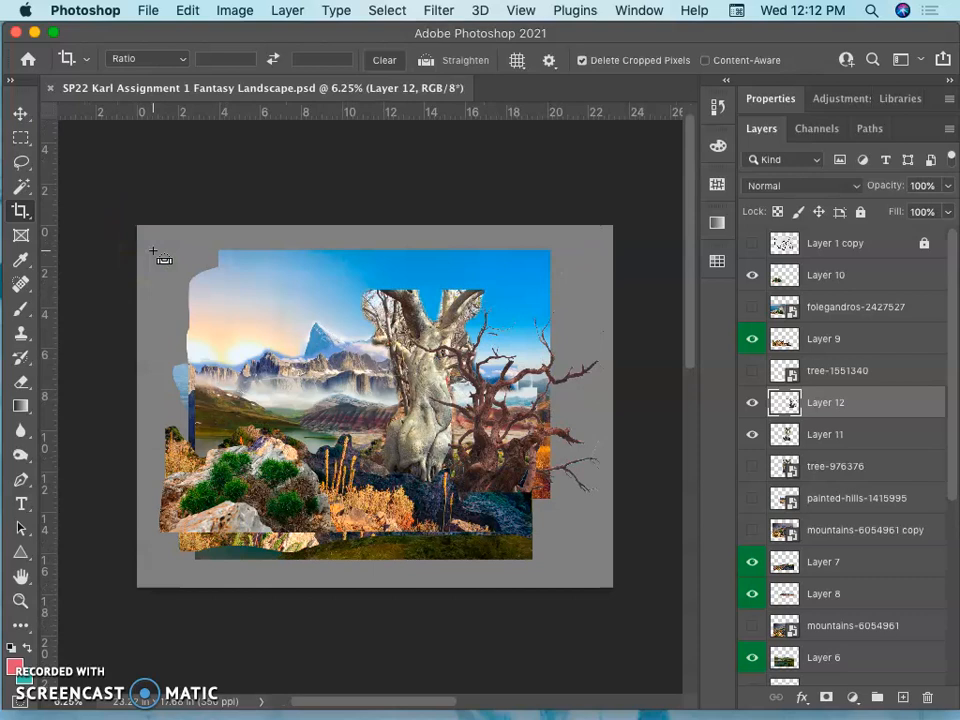
mouse_move(136, 136)
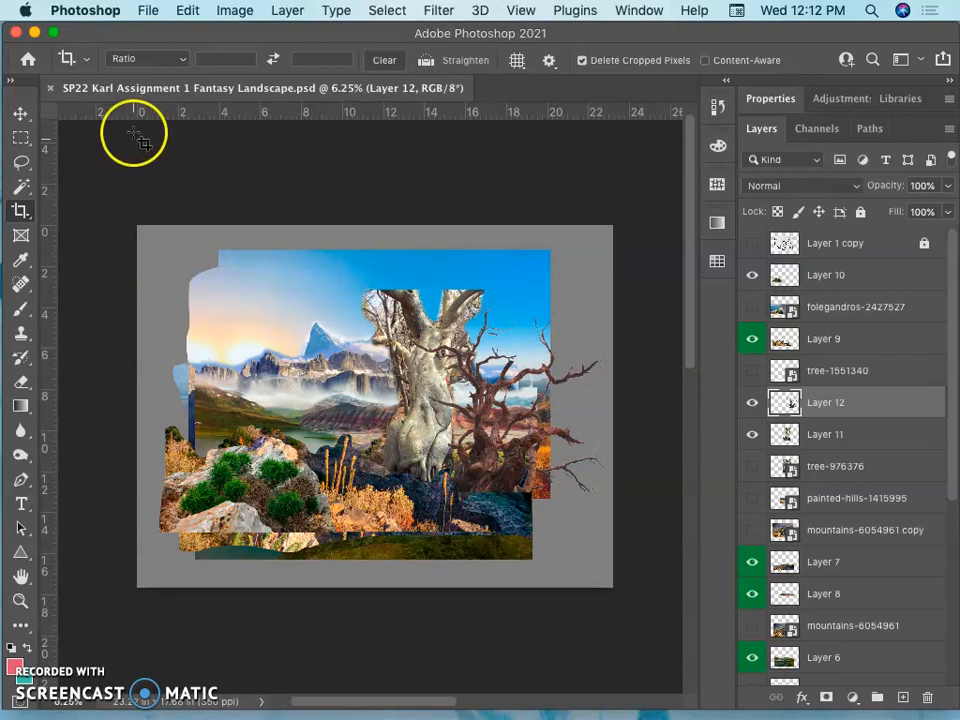
mouse_move(192, 212)
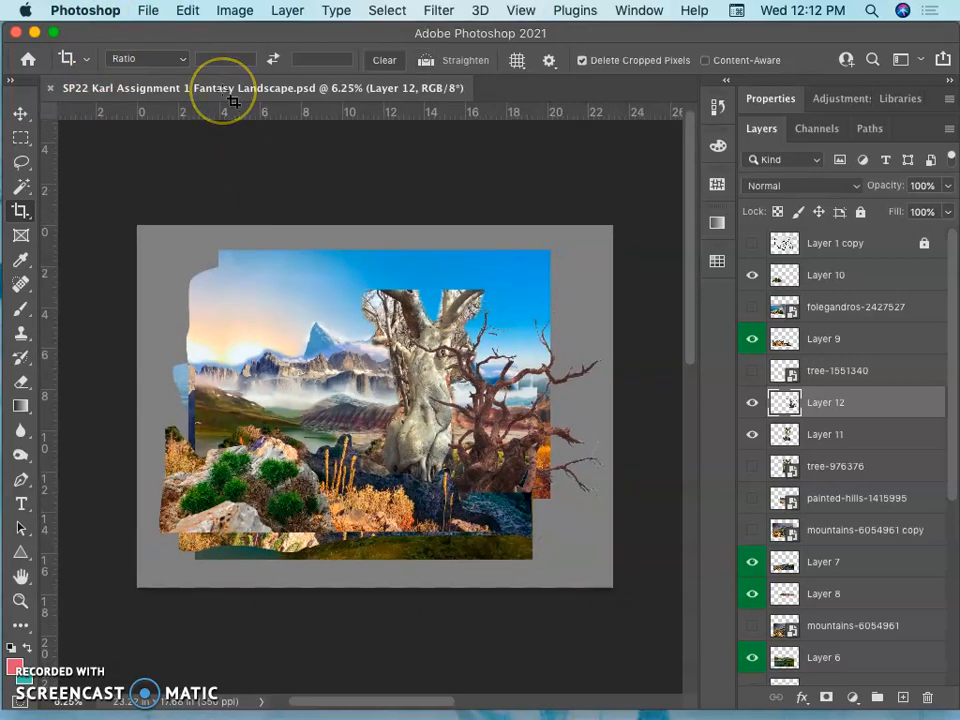
mouse_move(232, 108)
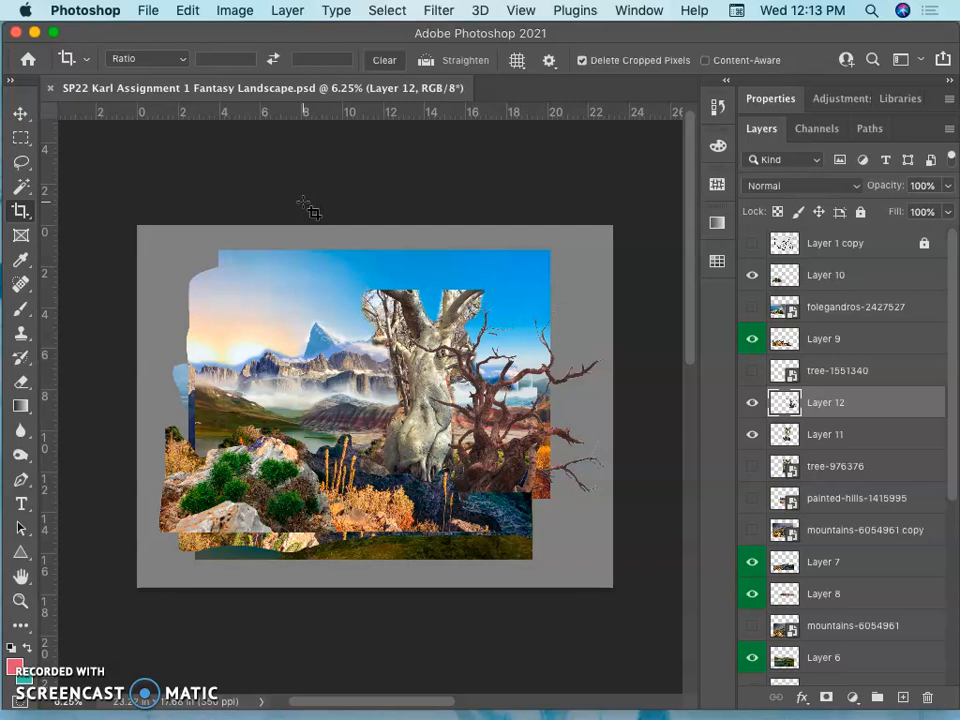
mouse_move(88, 50)
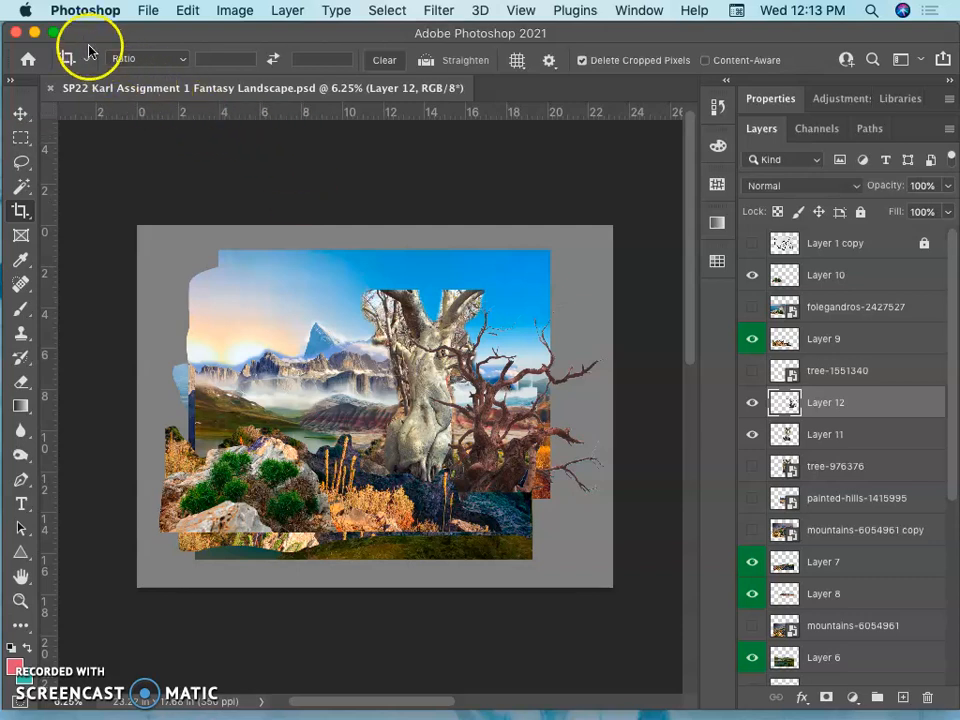
click(148, 12)
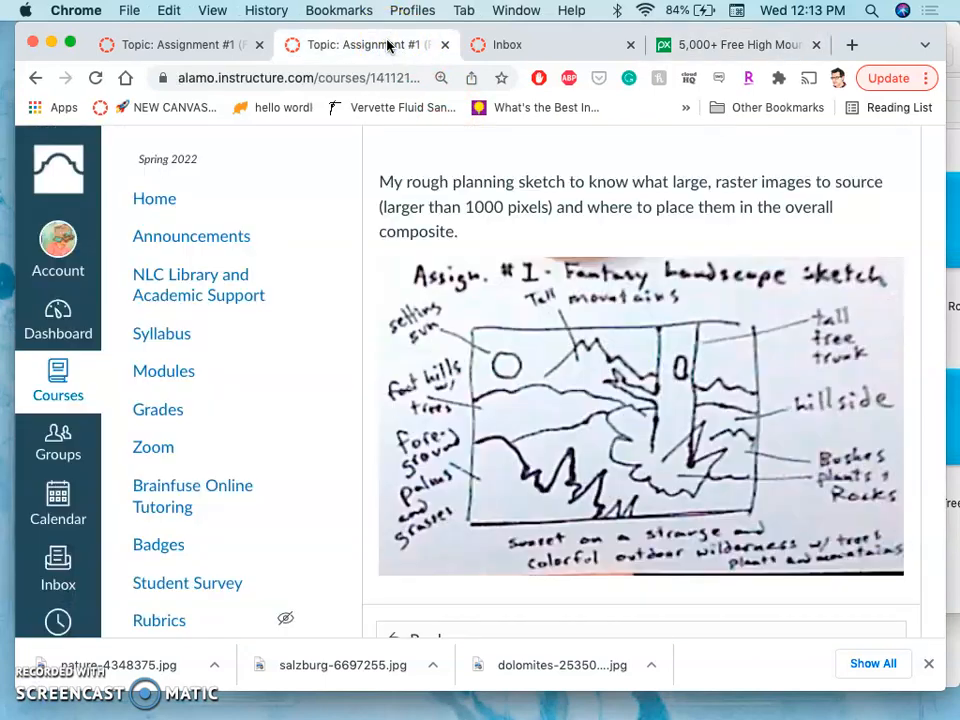
Edit the discussion post and add the caption 'Rough Collage of Elements (End of Day One)'
scroll(down, 3)
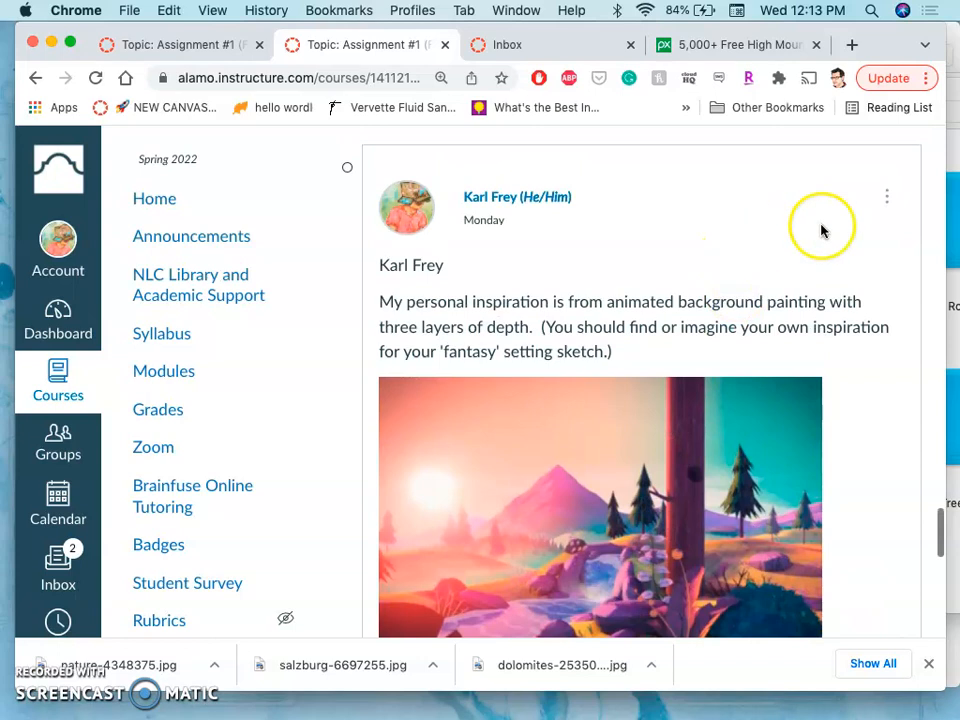
click(886, 196)
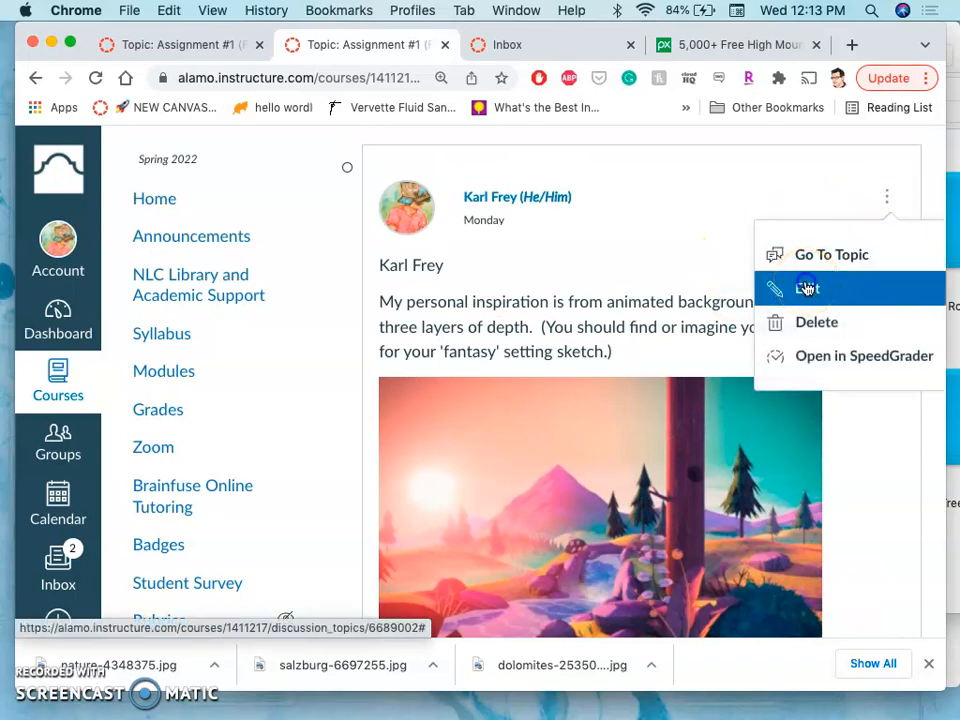
click(804, 288)
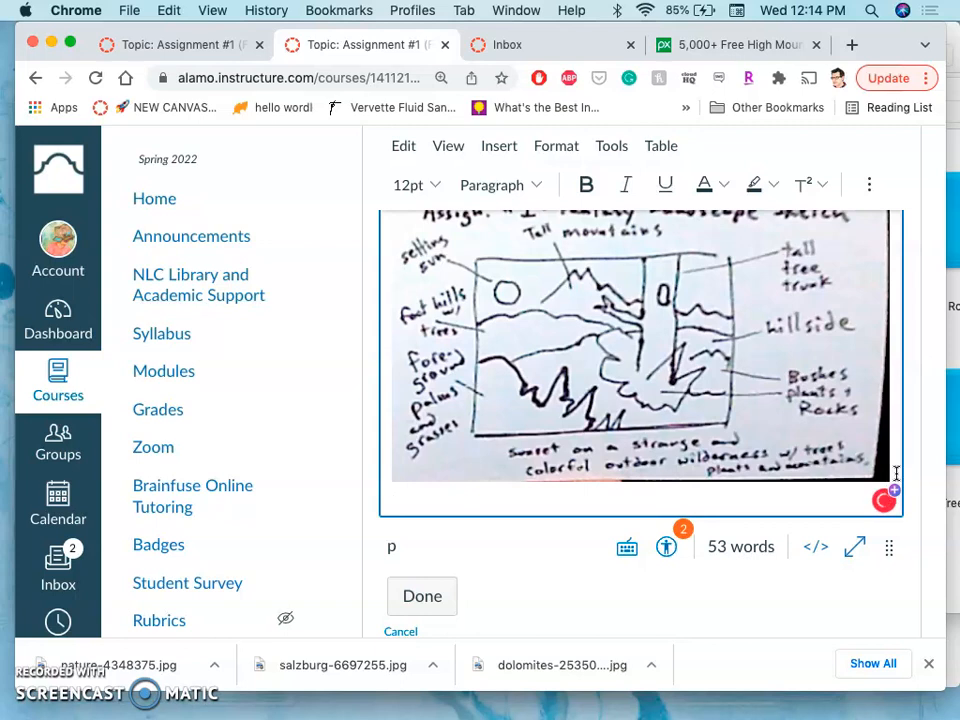
text(Rough Collage of Elements (End of Day One)
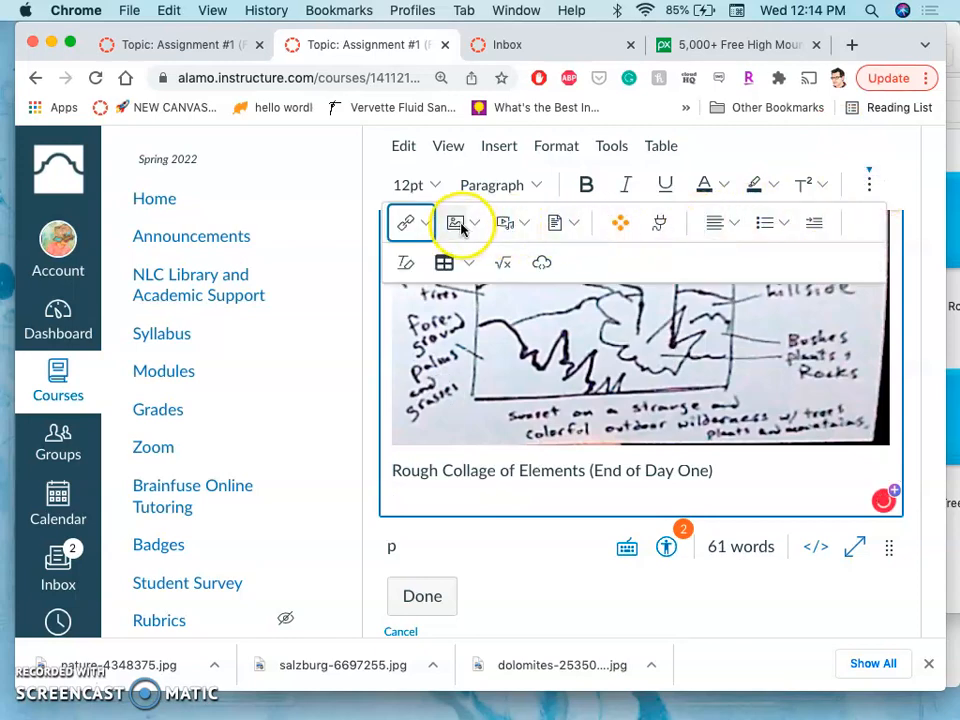
Upload the landscape composite screenshot into the post and save it
click(456, 222)
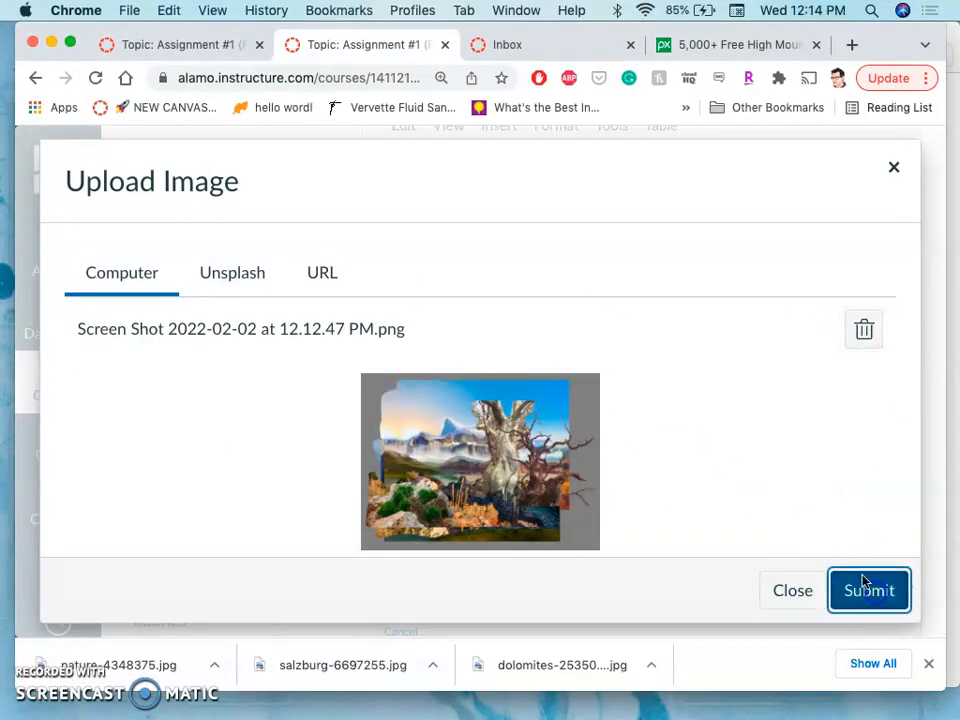
click(868, 588)
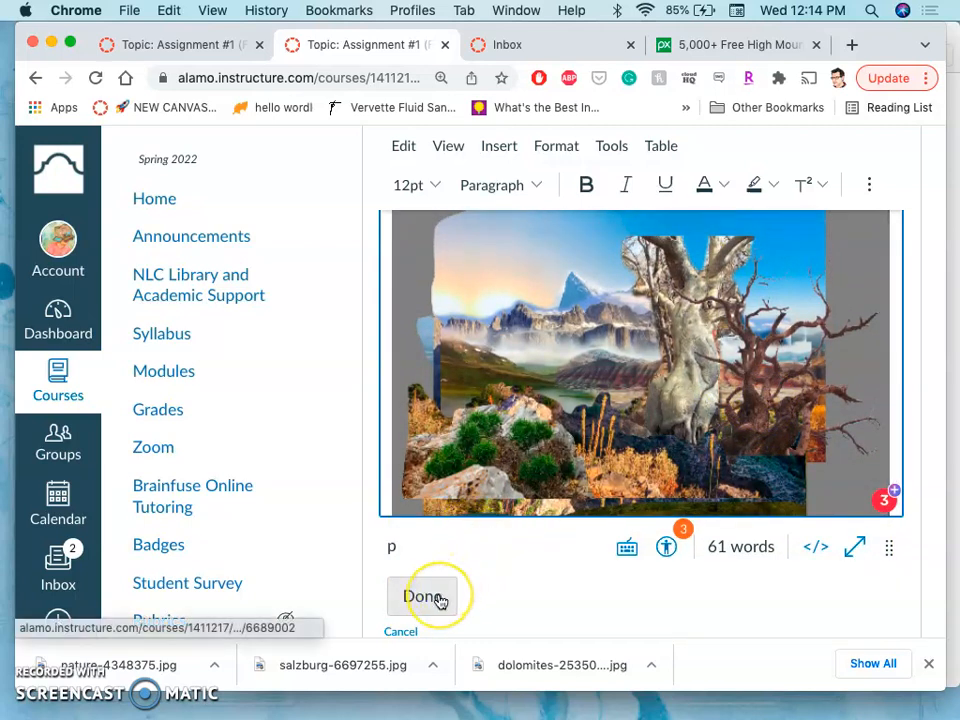
click(422, 596)
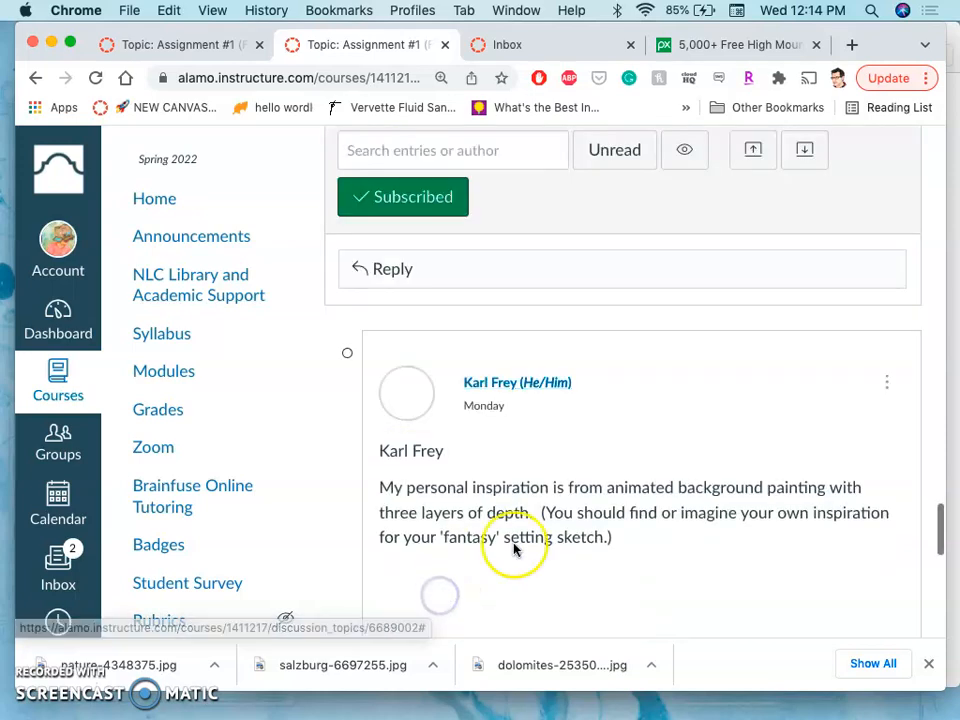
scroll(down, 3)
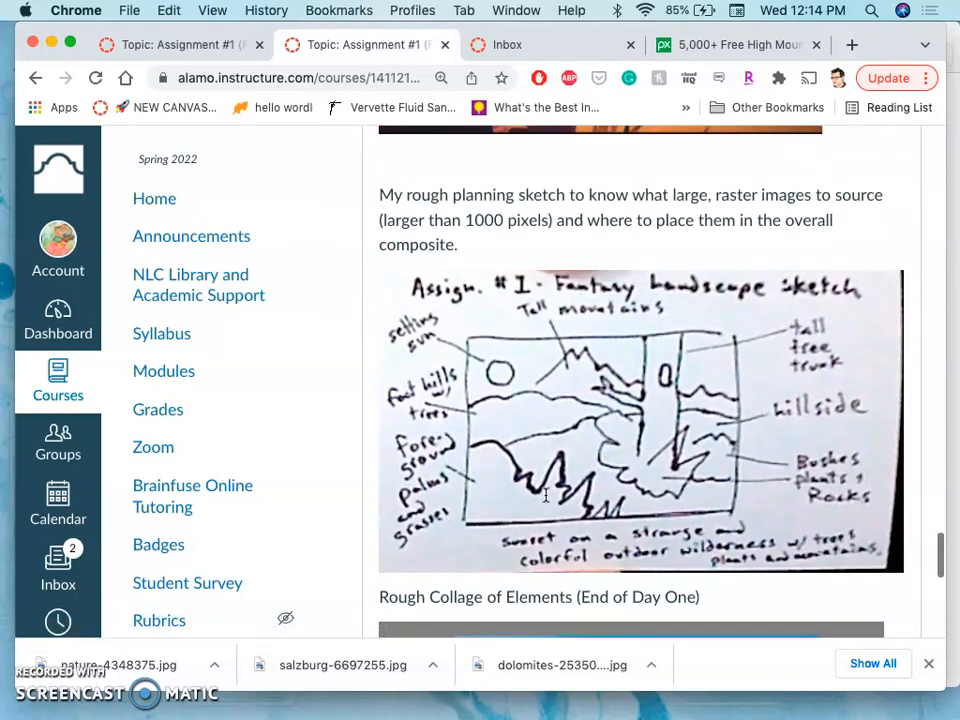